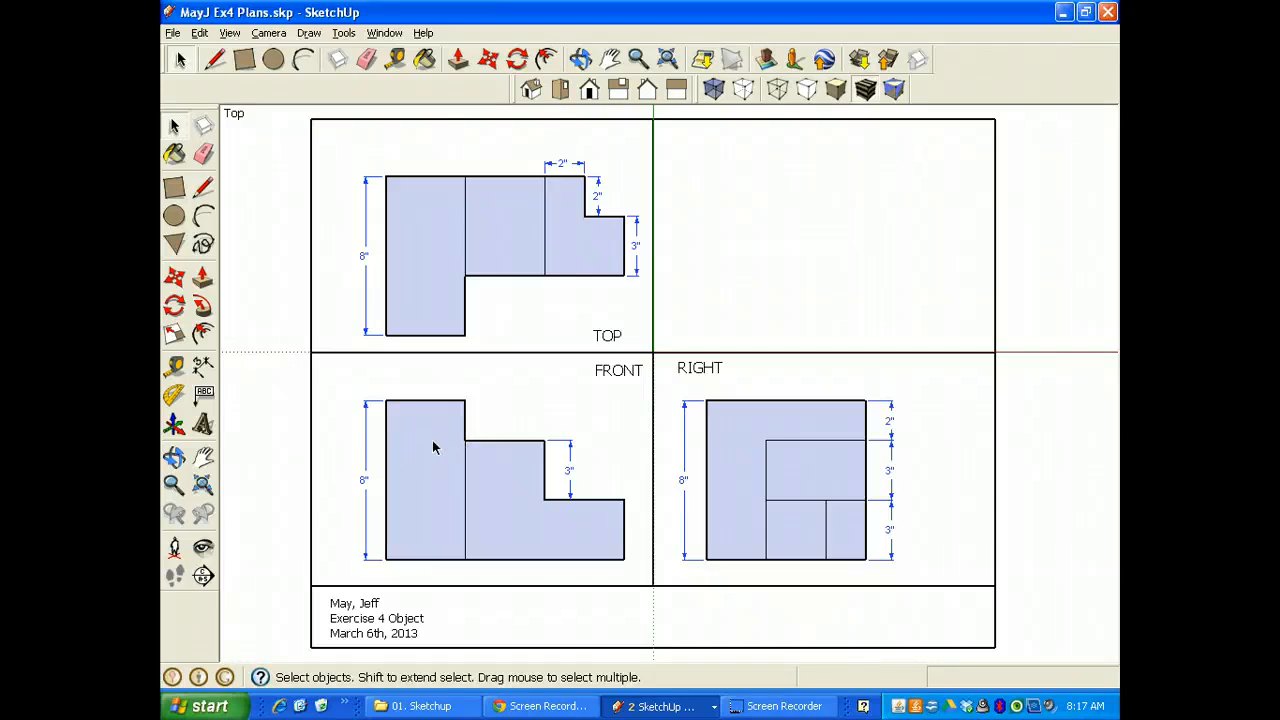
pyautogui.moveTo(782, 222)
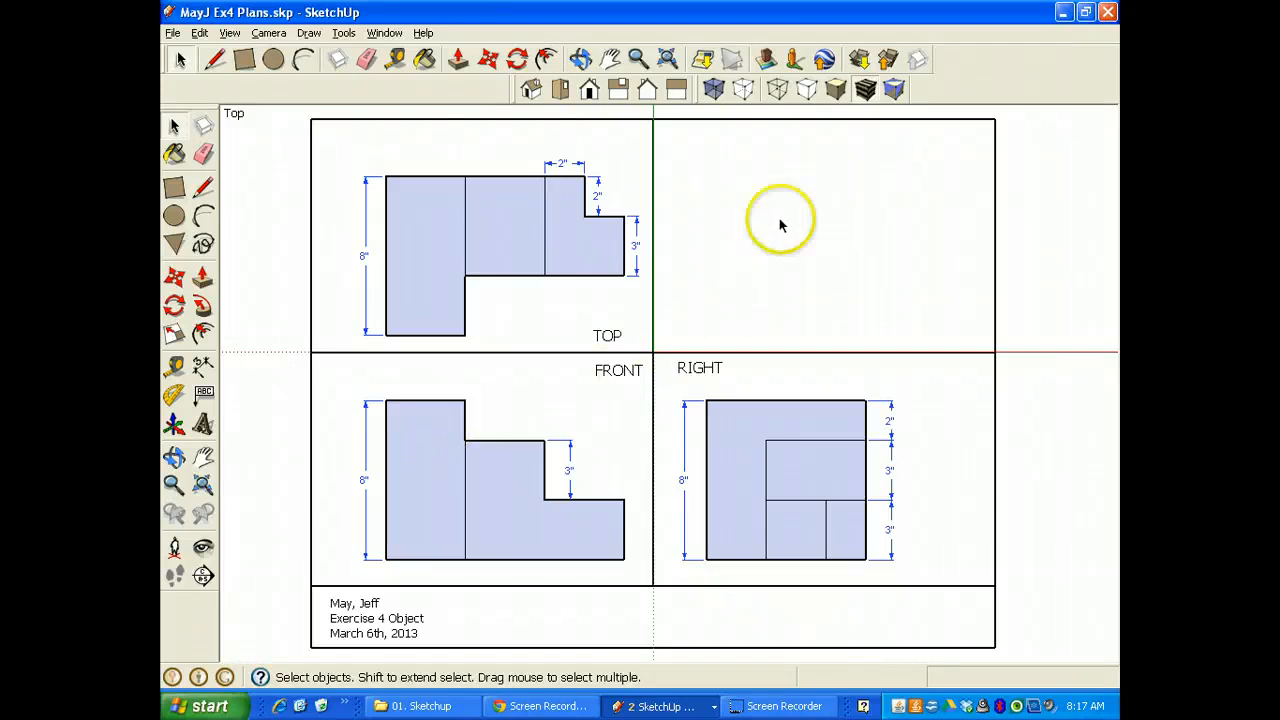
pyautogui.moveTo(878, 190)
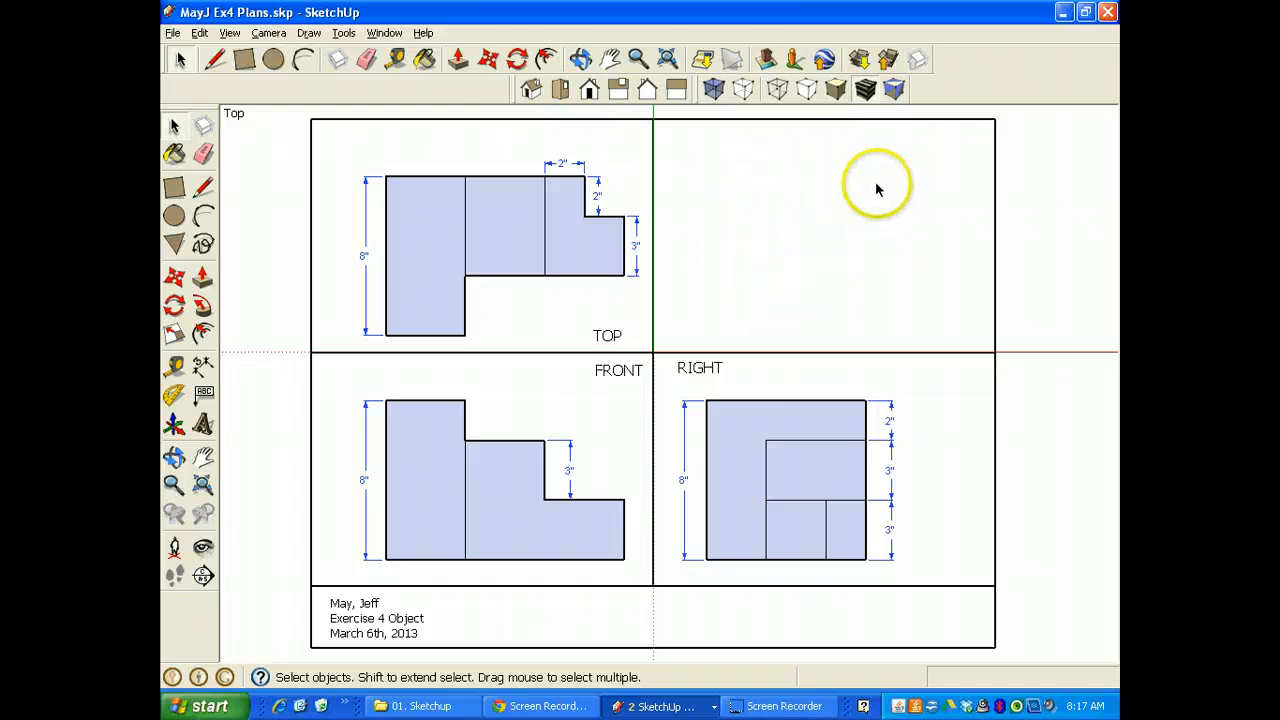
pyautogui.moveTo(750, 244)
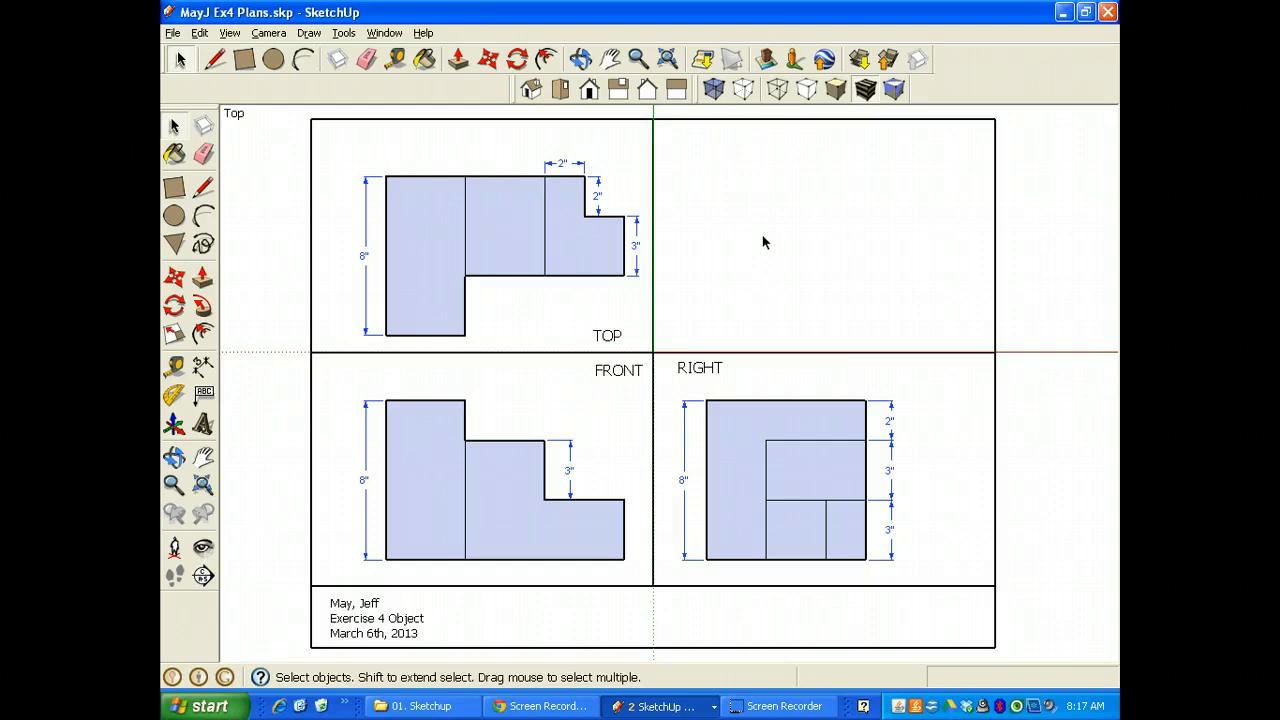
pyautogui.moveTo(362, 250)
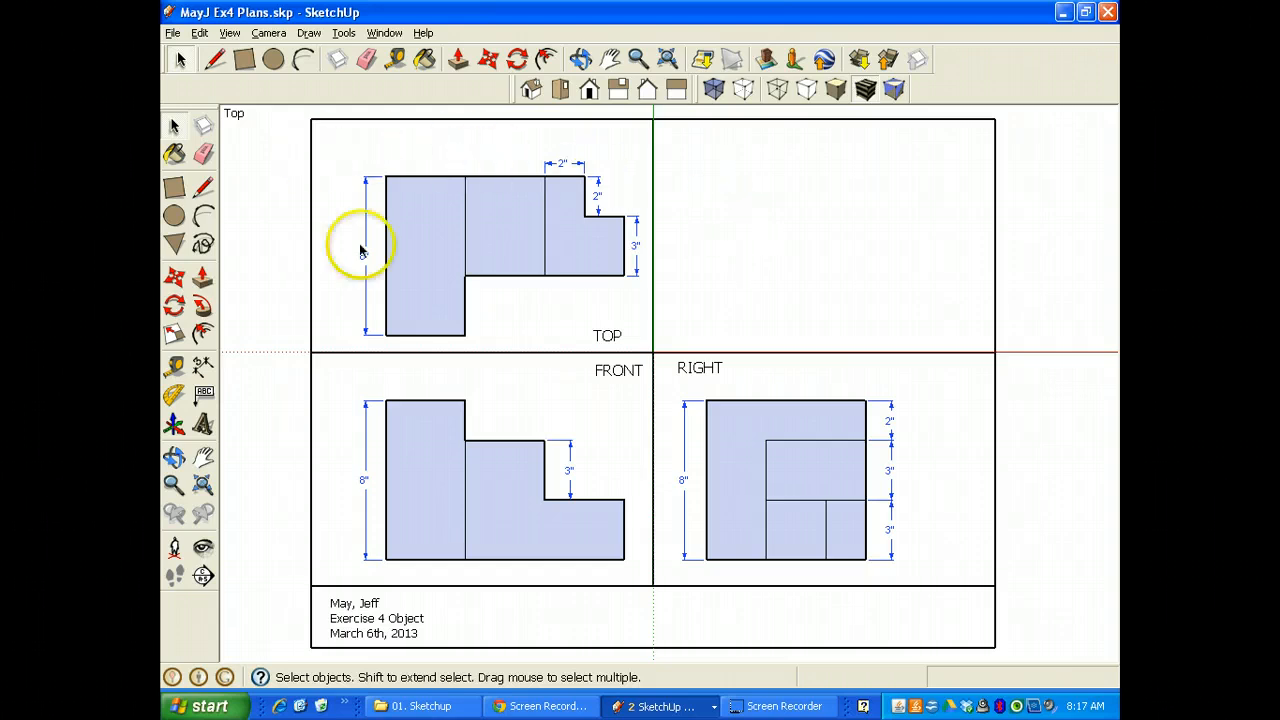
pyautogui.moveTo(378, 184)
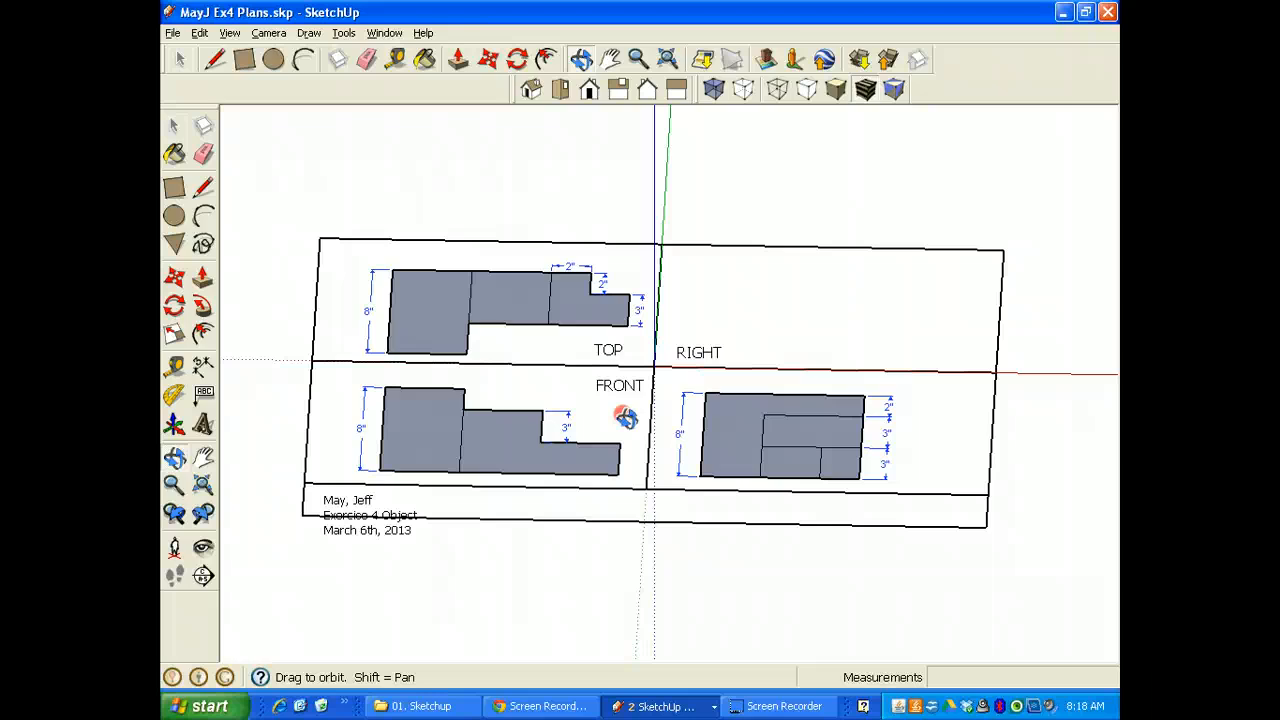
# - Switch the Ex4 Object model to Camera > Parallel Projection and orbit toward a corner isometric angle
pyautogui.click(560, 90)
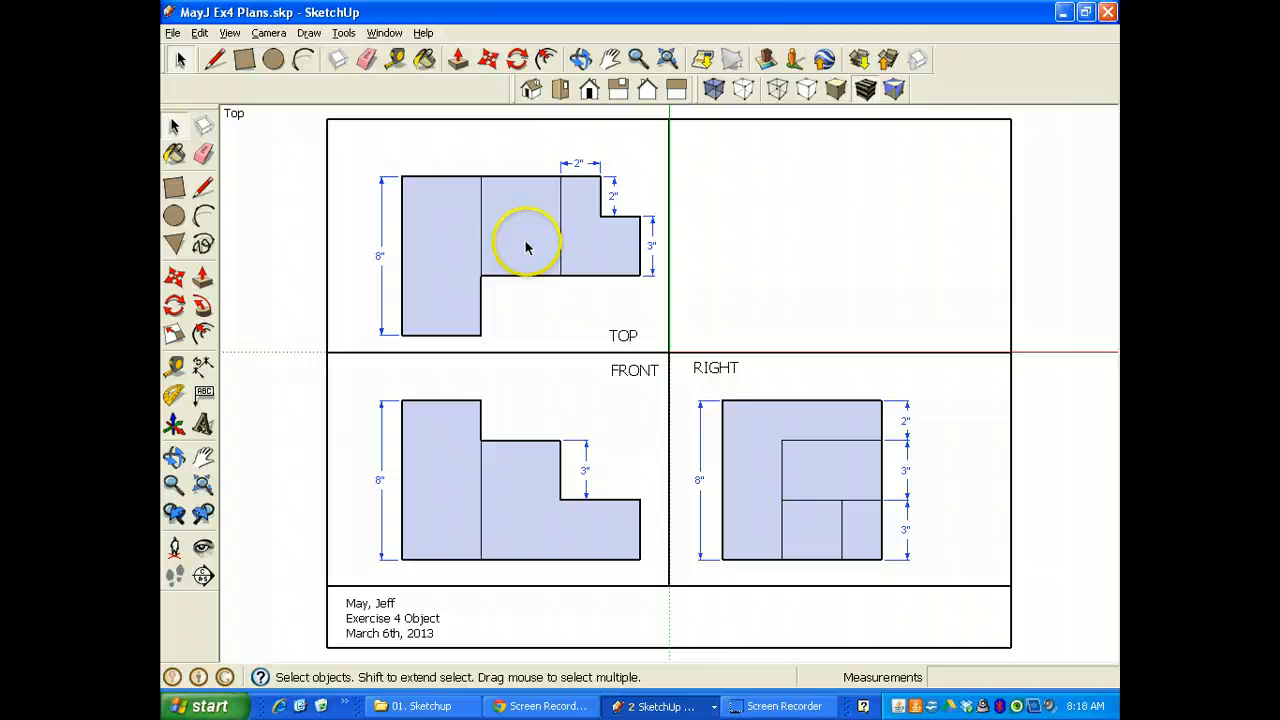
pyautogui.moveTo(622, 398)
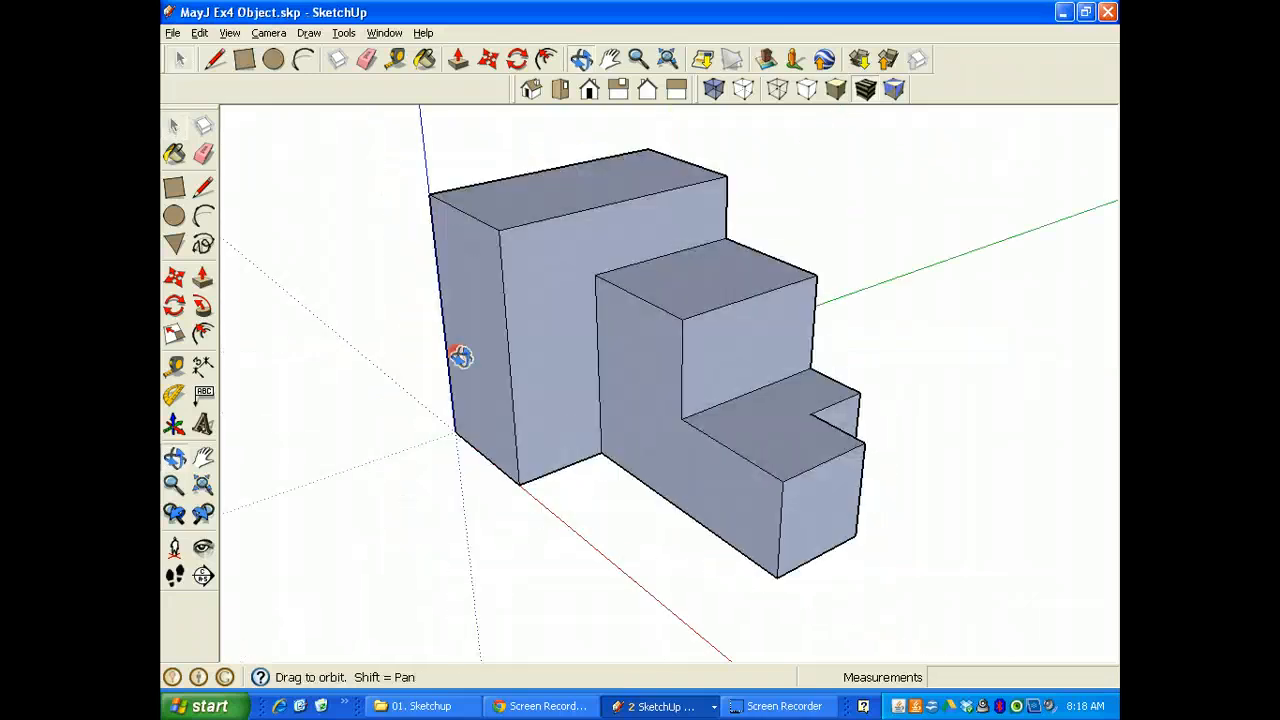
pyautogui.moveTo(460, 356); pyautogui.dragTo(640, 430)
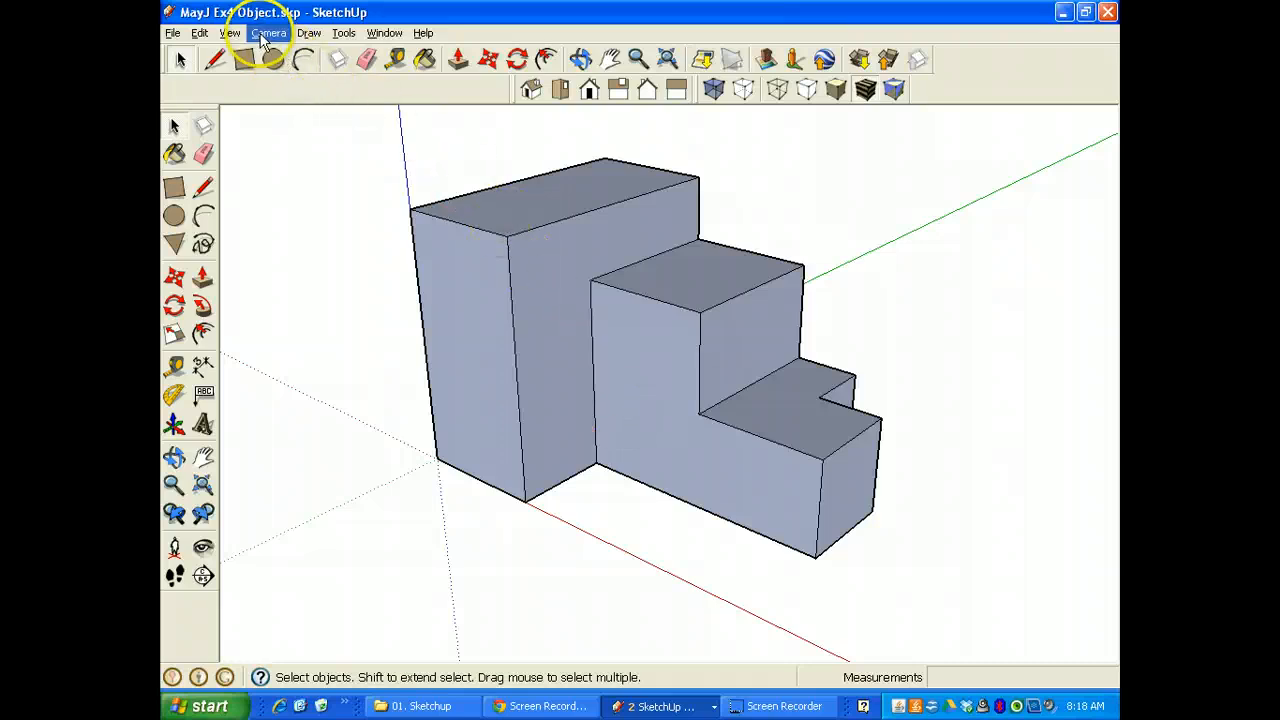
pyautogui.click(268, 32)
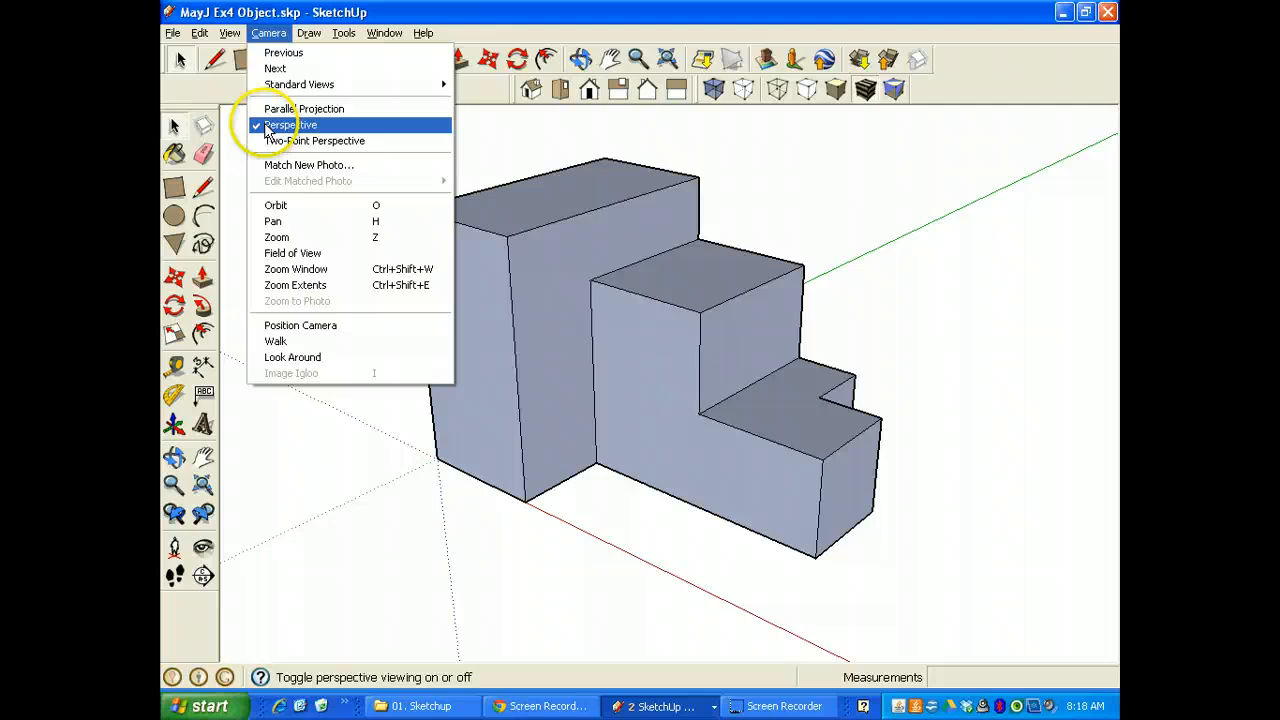
pyautogui.click(304, 108)
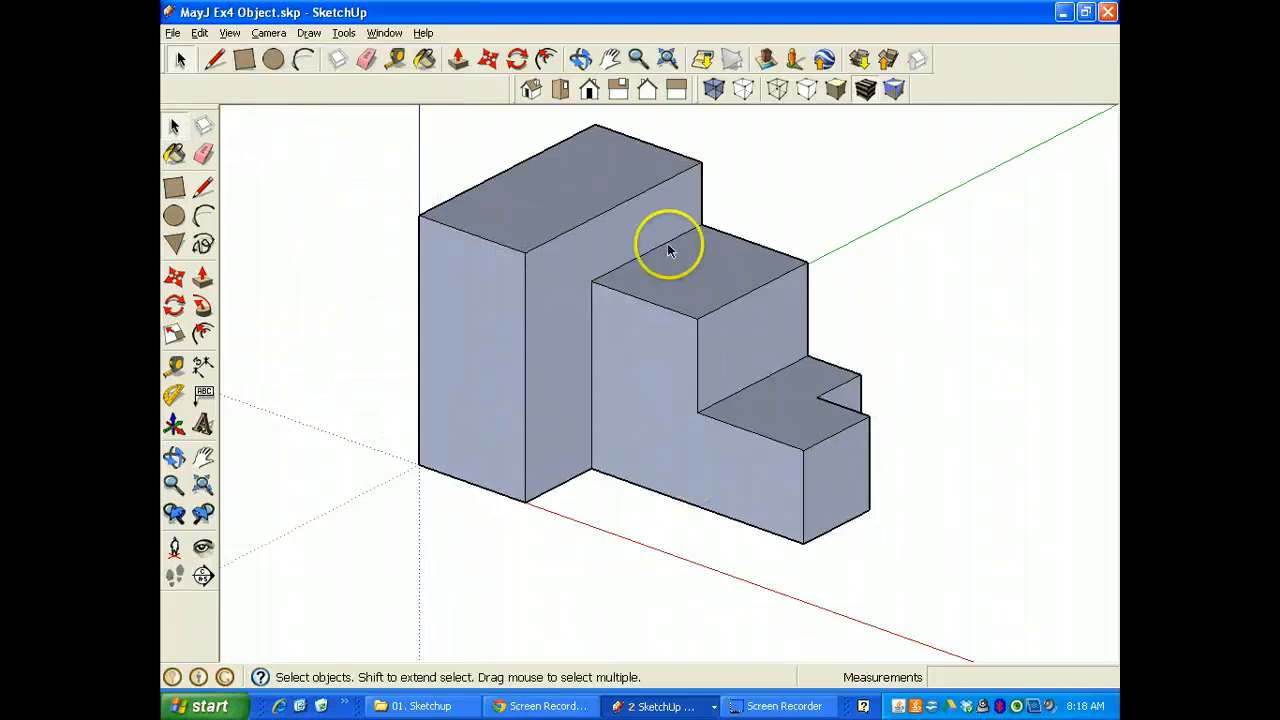
pyautogui.moveTo(670, 250); pyautogui.dragTo(530, 350)
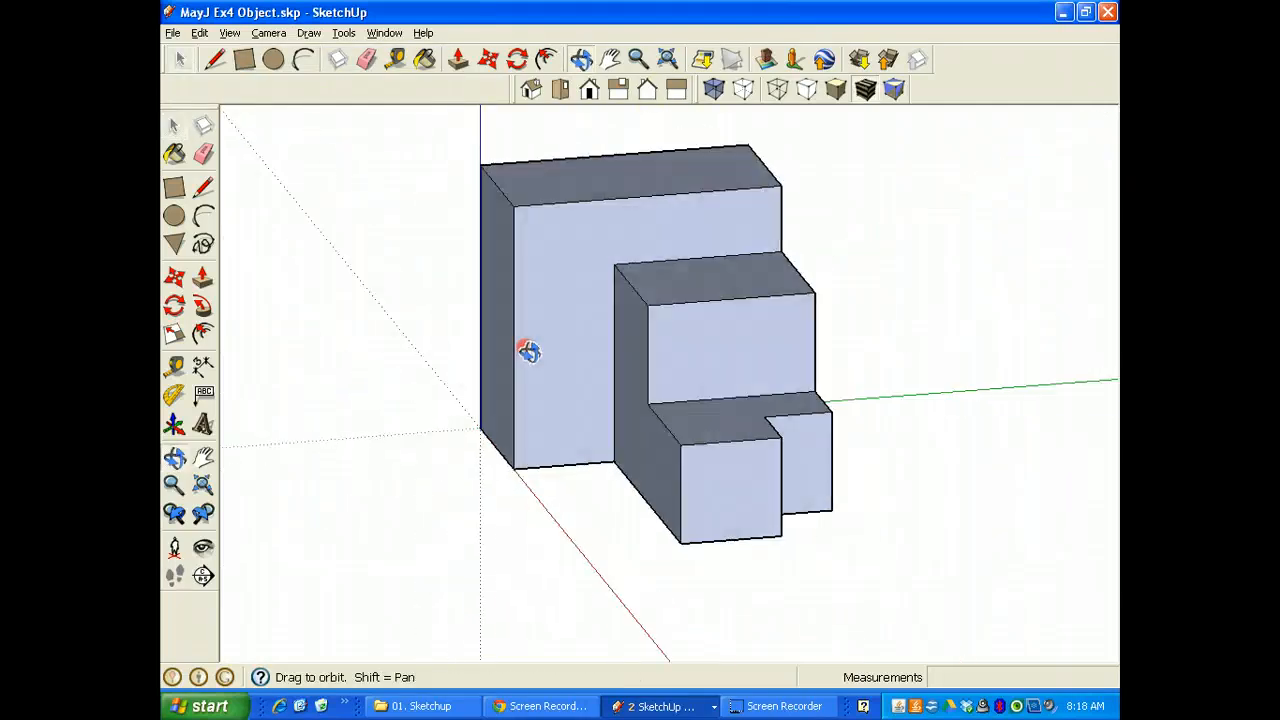
pyautogui.moveTo(528, 352); pyautogui.dragTo(664, 408)
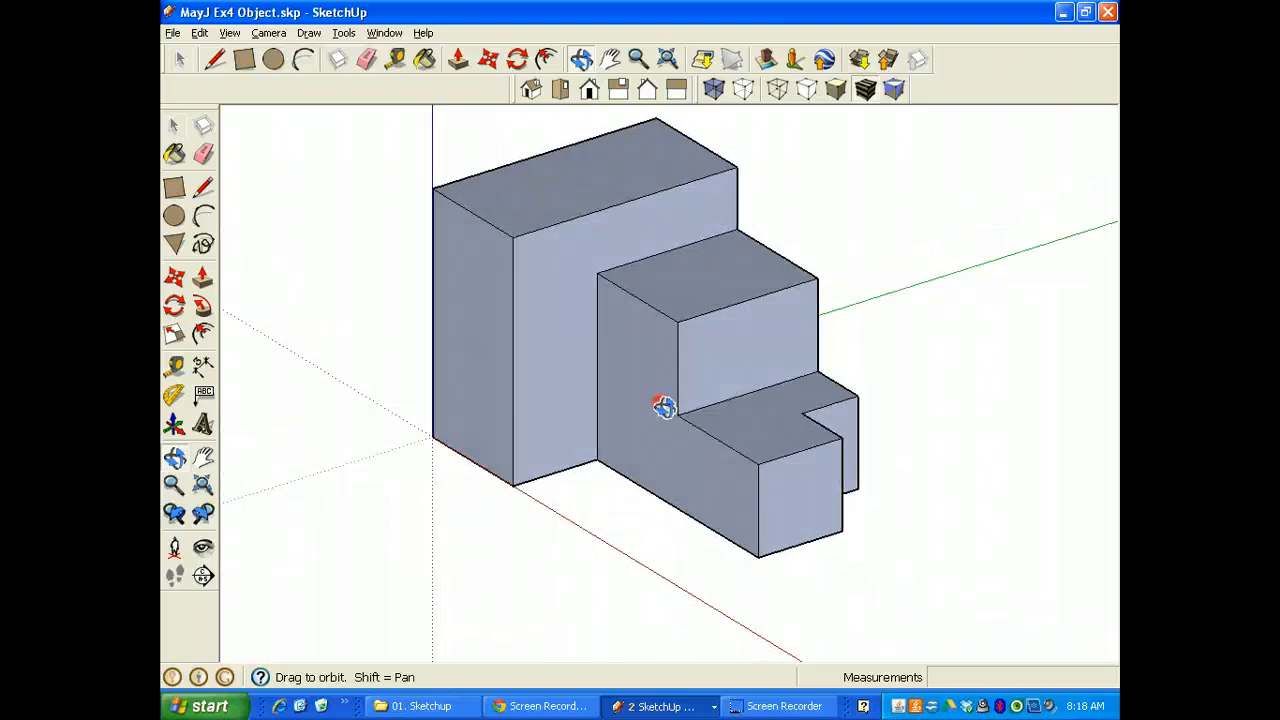
pyautogui.moveTo(532, 90)
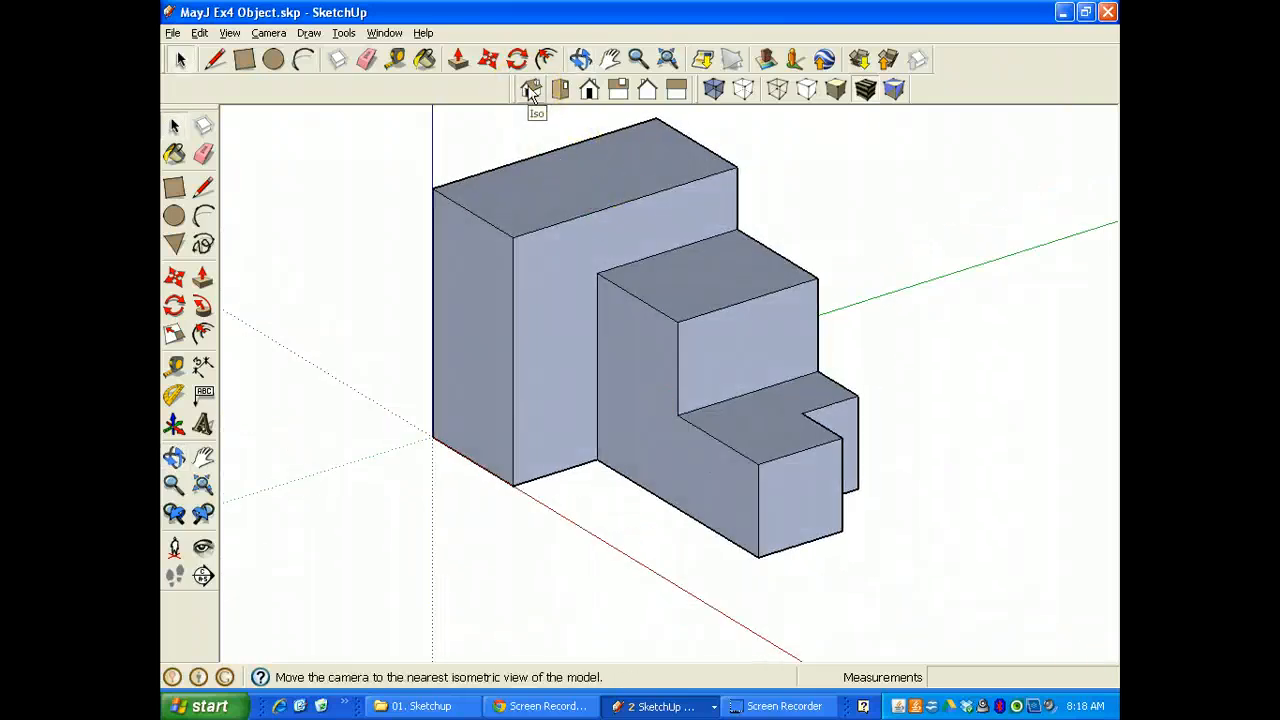
# - Snap the stepped block to Iso view, toggle the views toolbar, and return to the Select tool
pyautogui.click(532, 90)
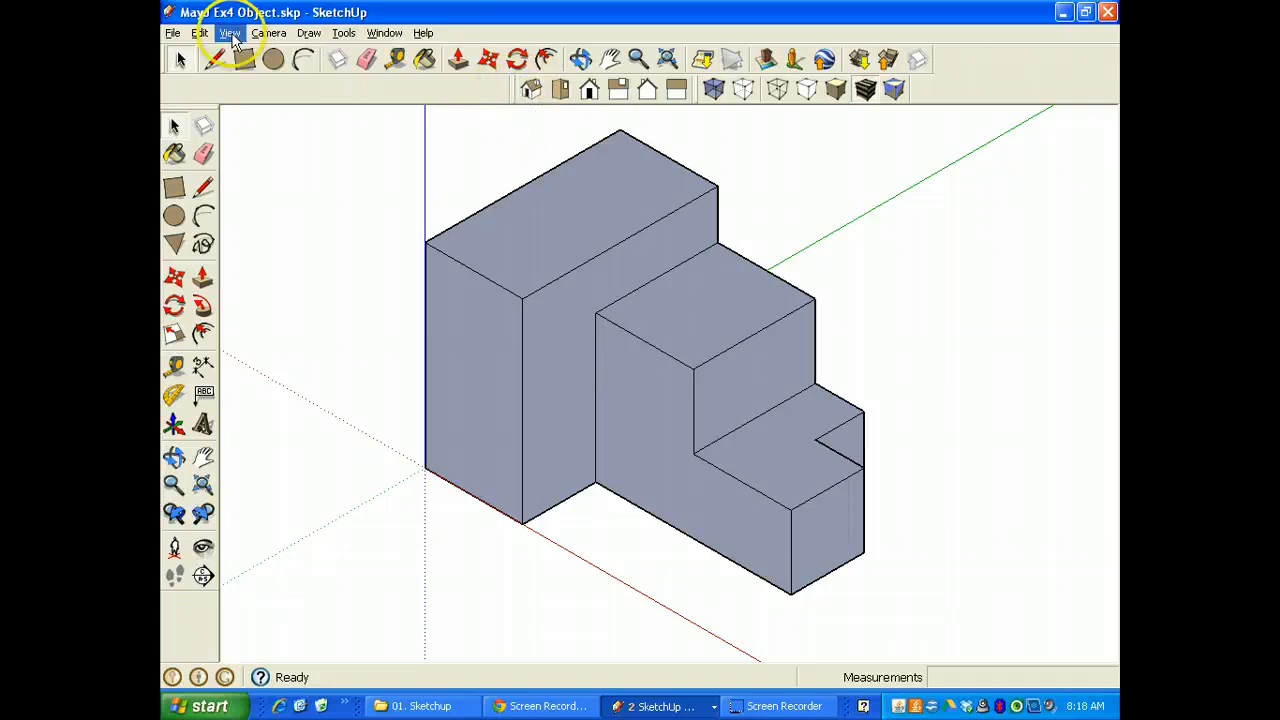
pyautogui.click(228, 32)
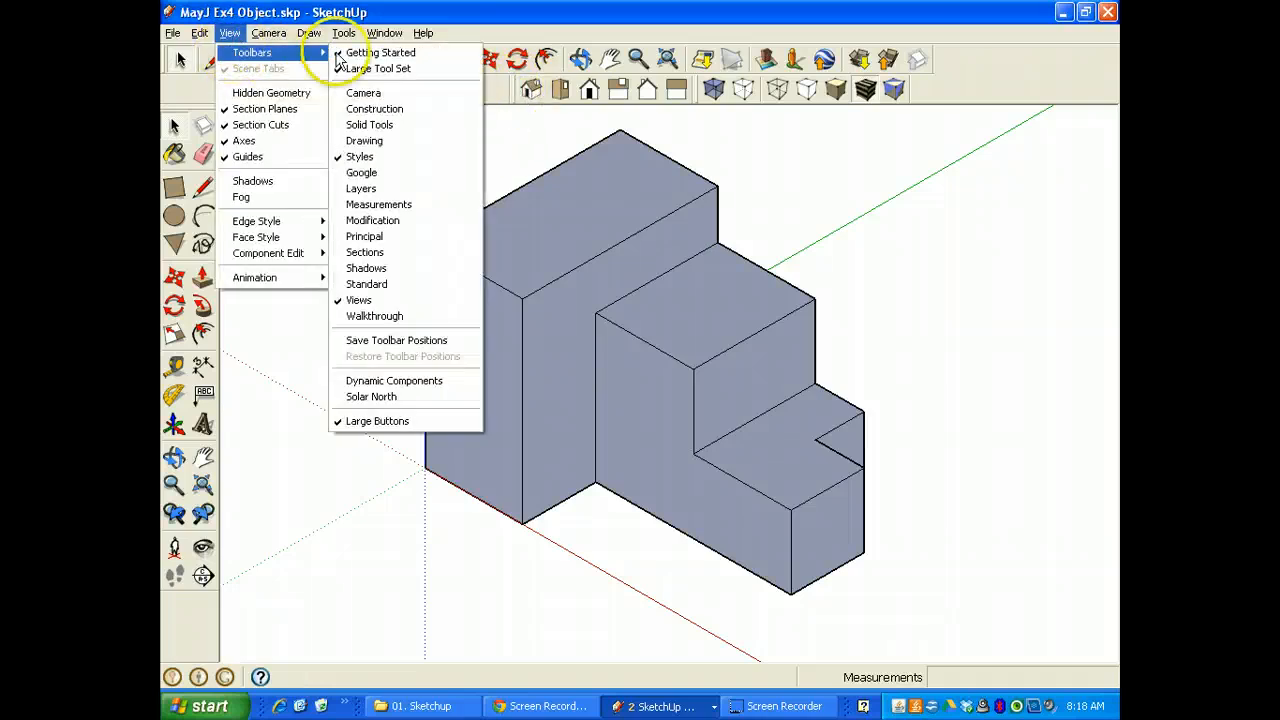
pyautogui.moveTo(360, 300)
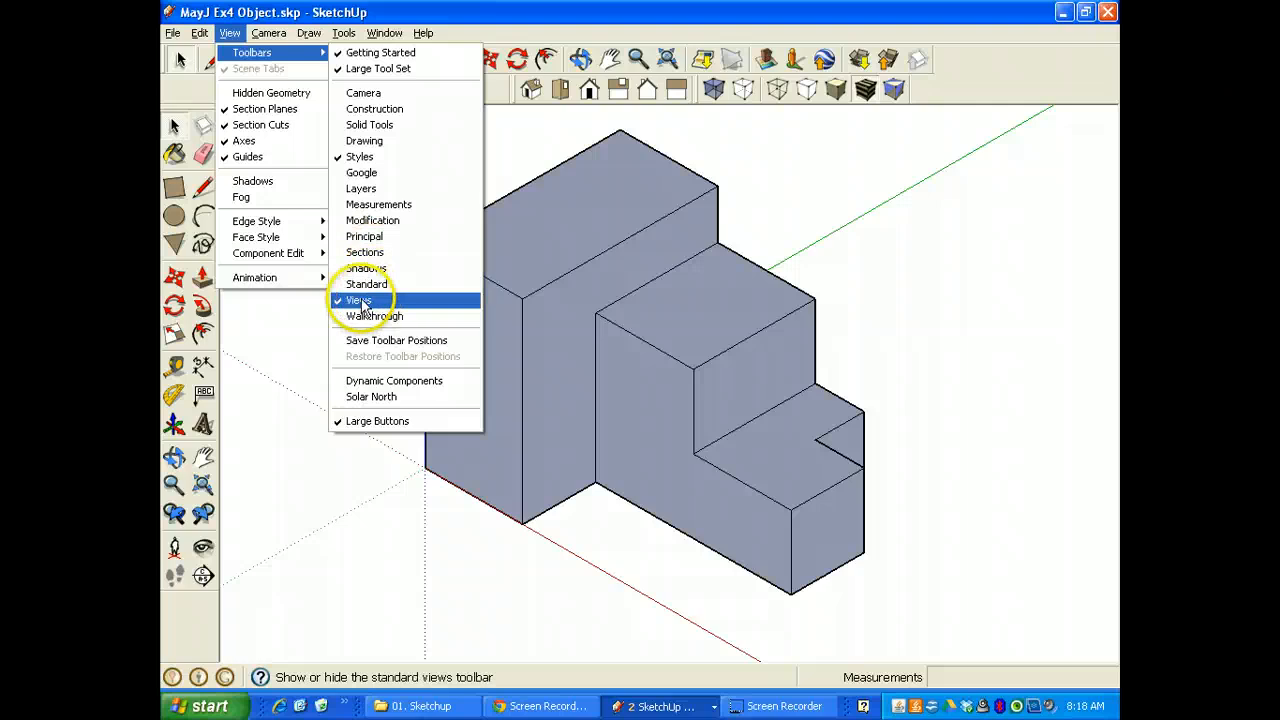
pyautogui.click(360, 300)
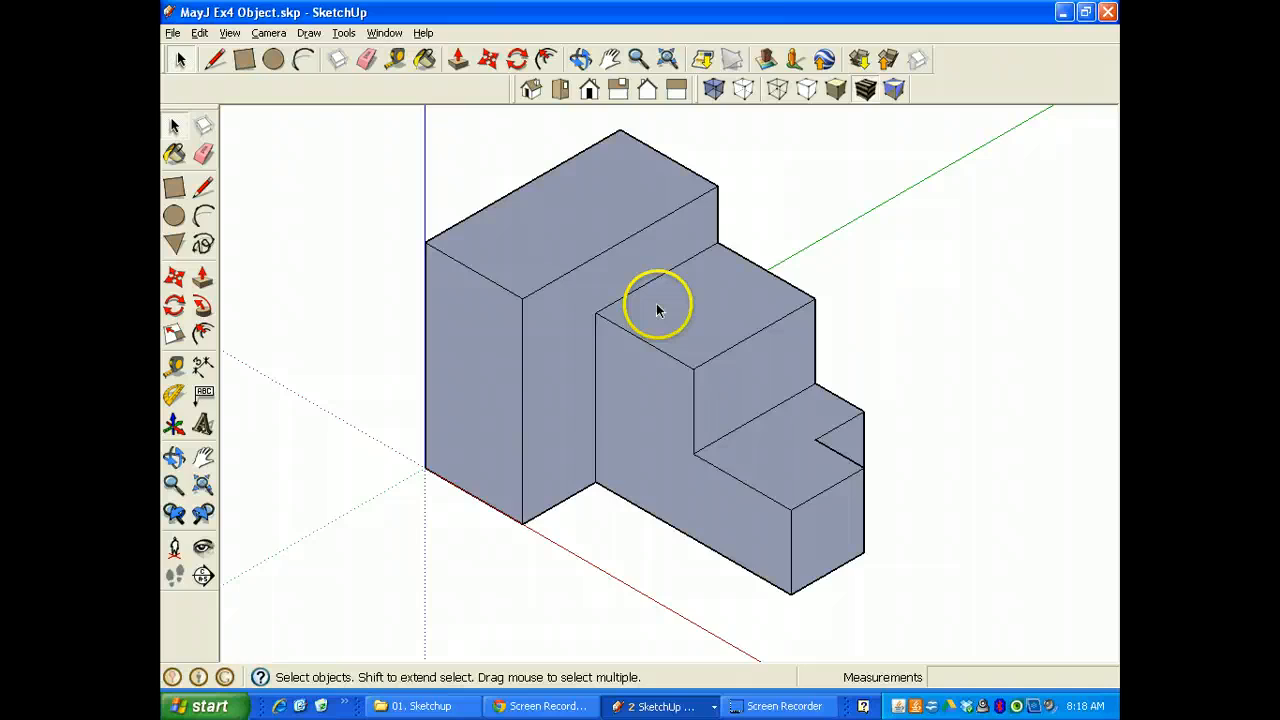
pyautogui.moveTo(644, 340)
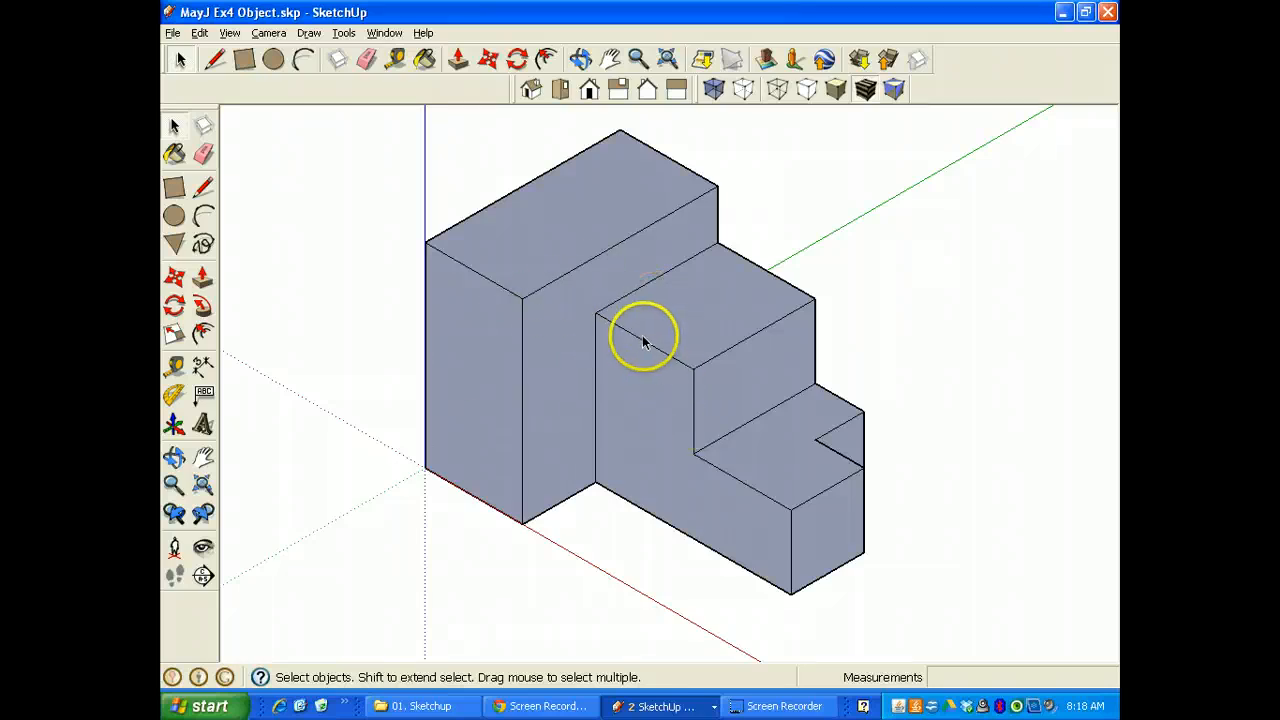
pyautogui.click(668, 60)
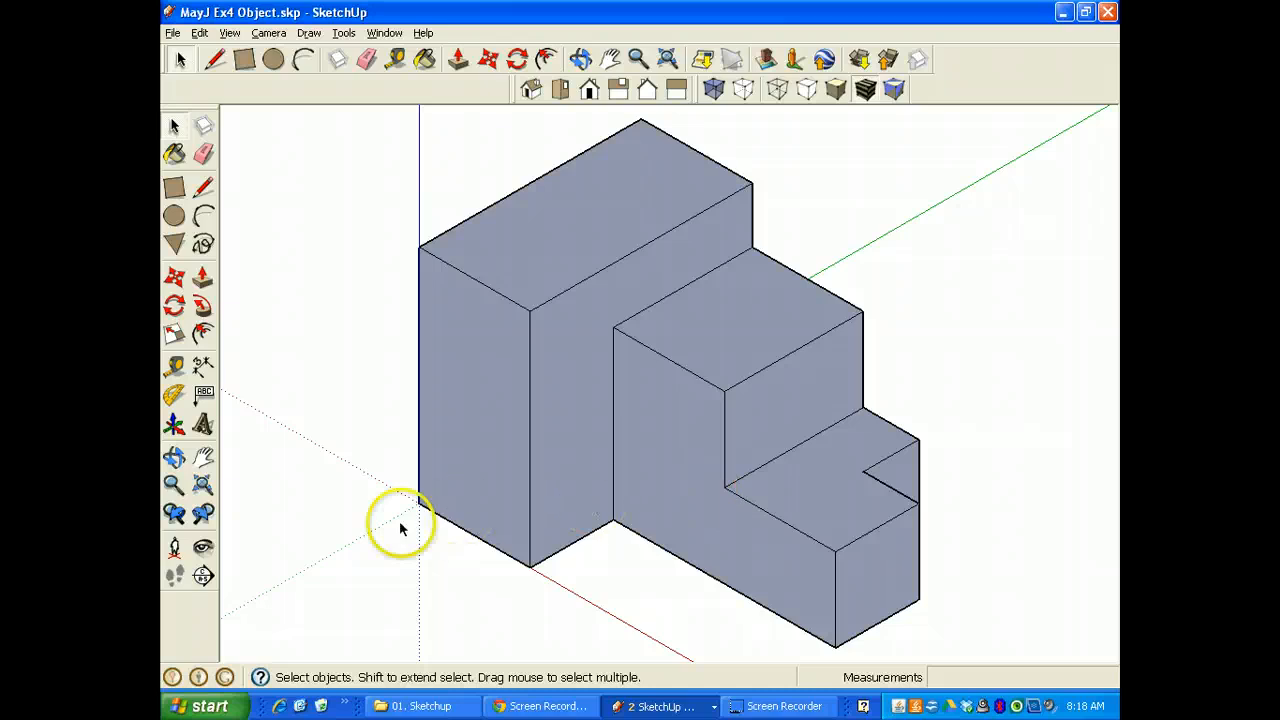
pyautogui.moveTo(408, 332)
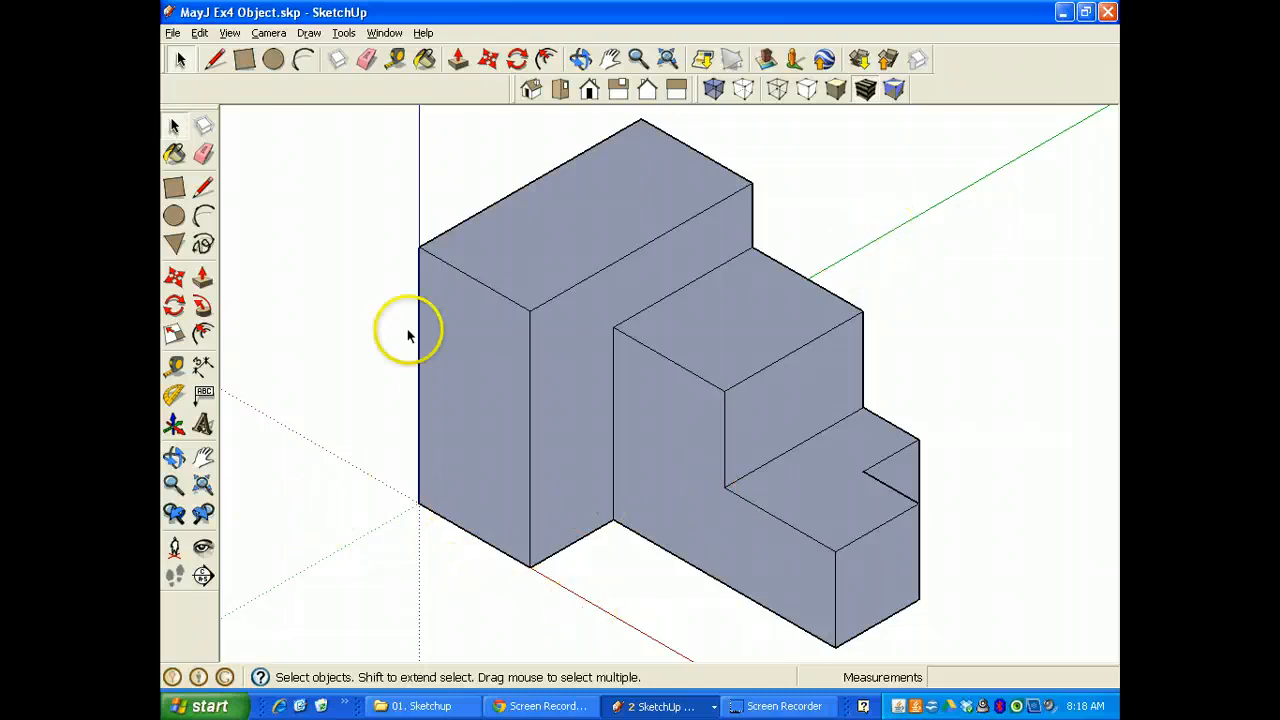
pyautogui.click(228, 32)
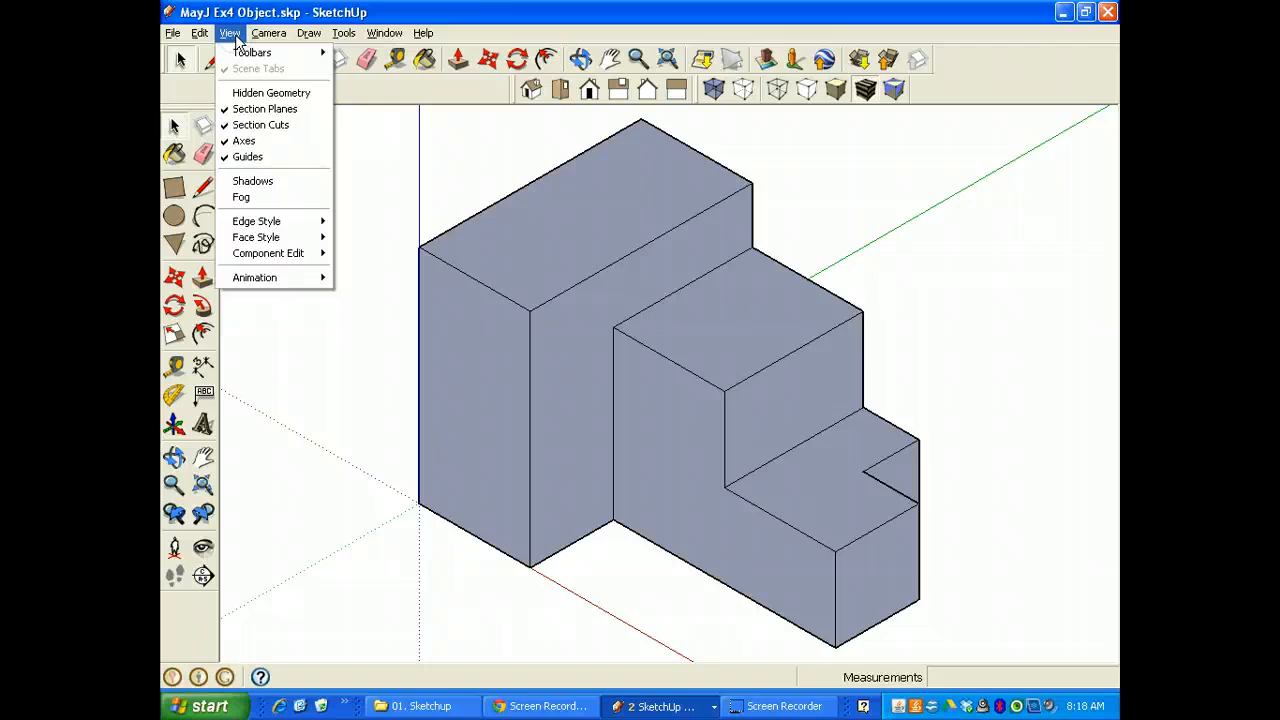
pyautogui.click(244, 140)
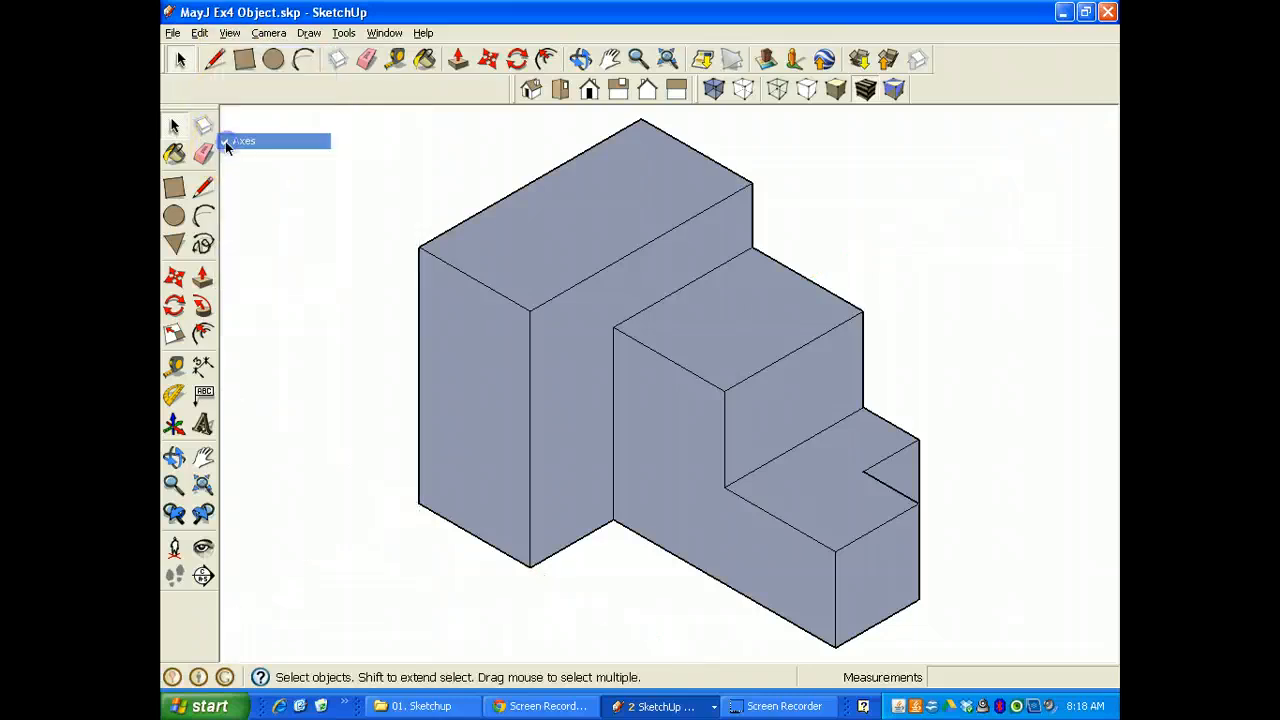
pyautogui.moveTo(716, 400)
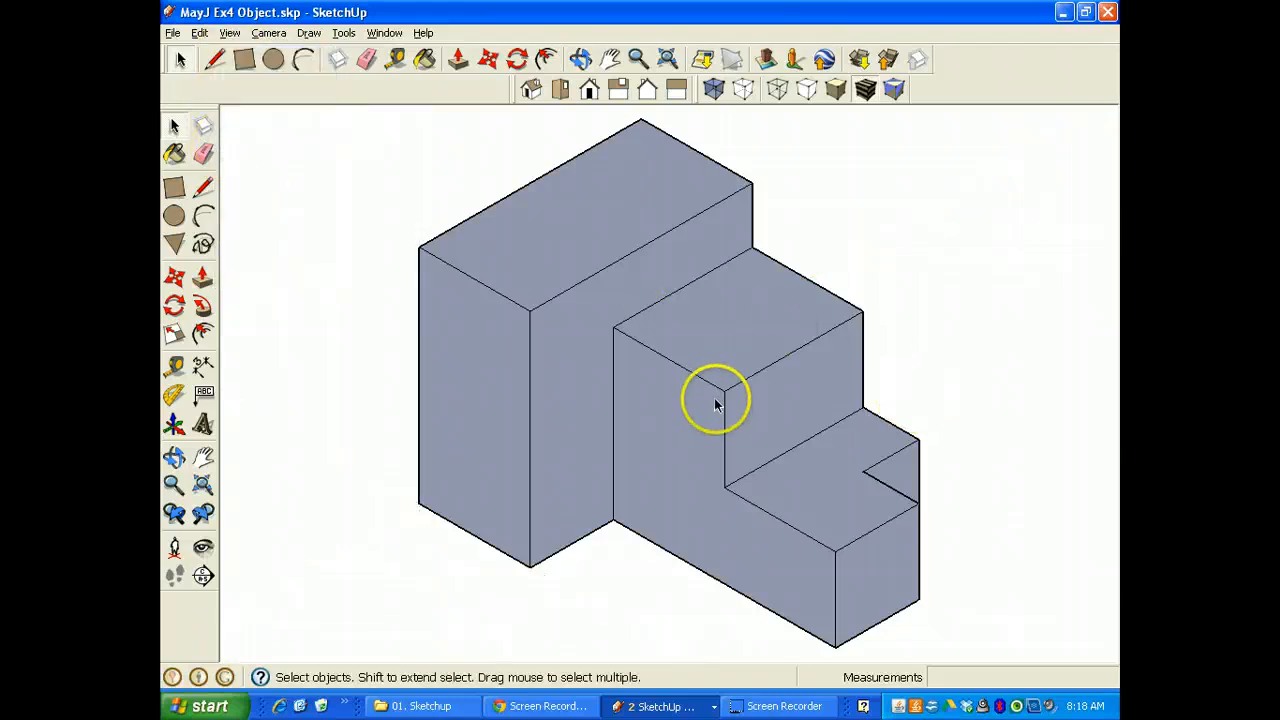
pyautogui.moveTo(550, 316)
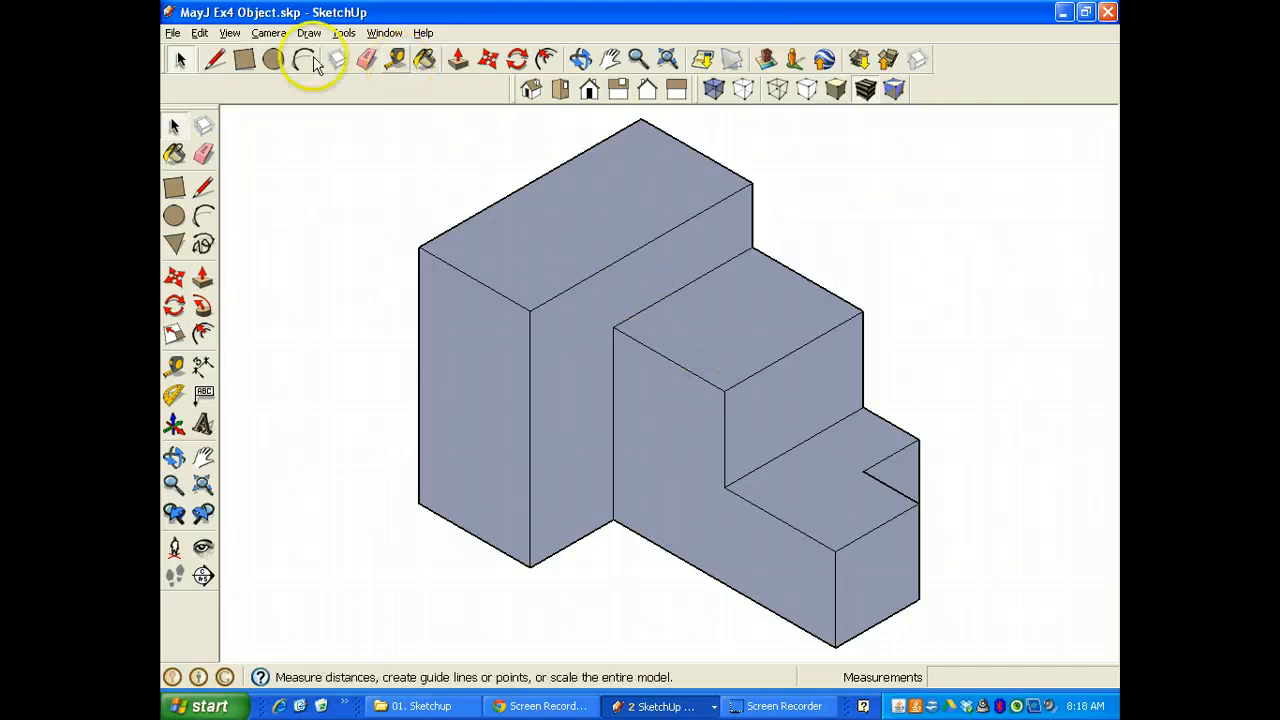
# - Start a File > Export > 2D Graphic as JPEG and bring up its export options
pyautogui.click(172, 32)
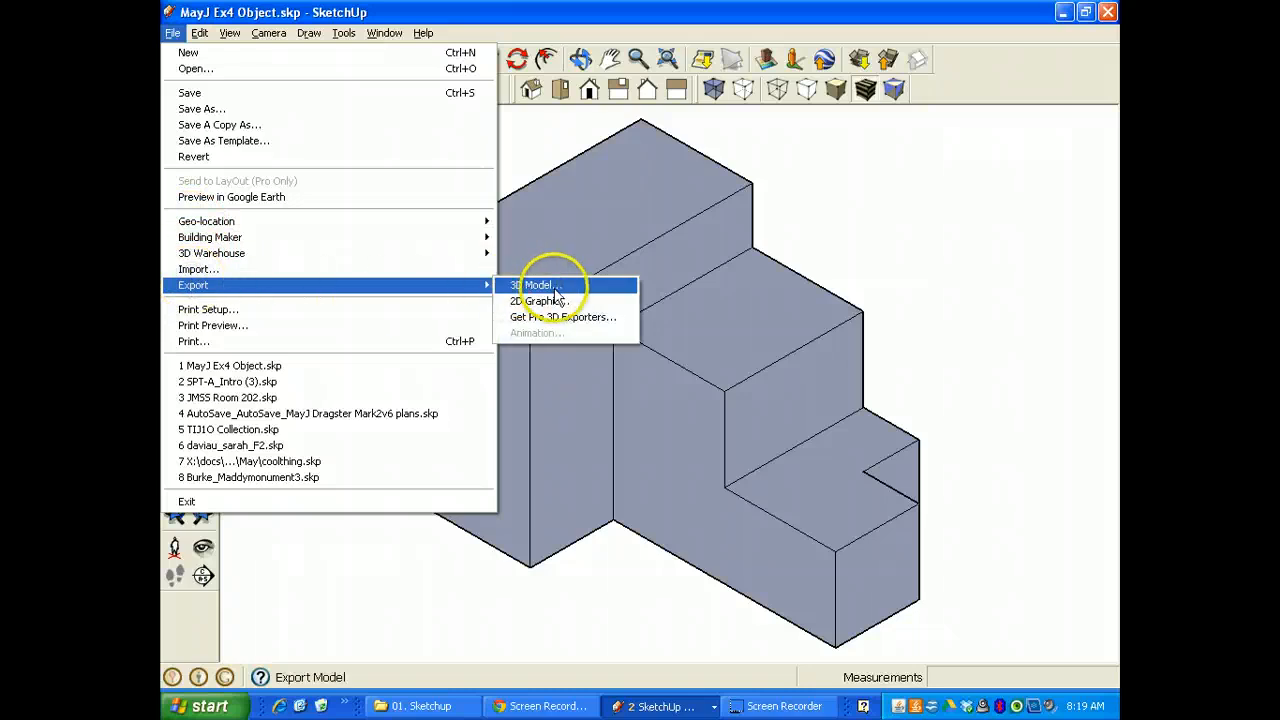
pyautogui.click(542, 300)
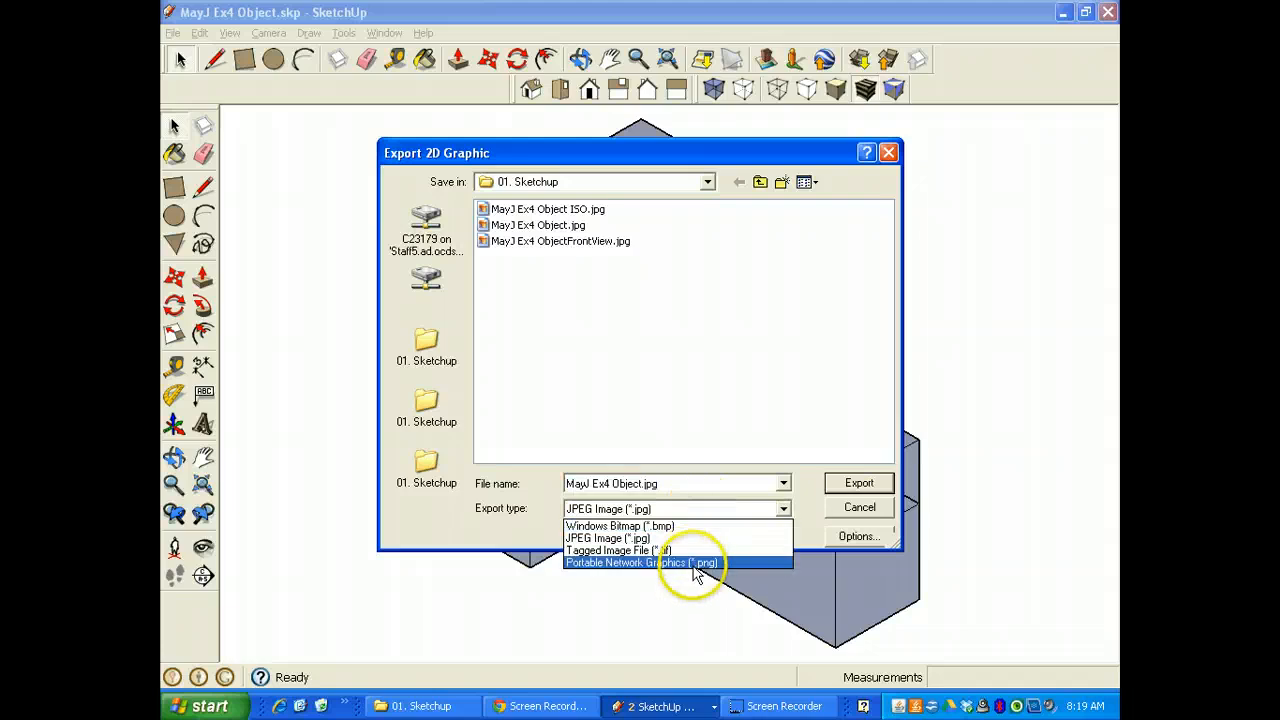
pyautogui.click(608, 538)
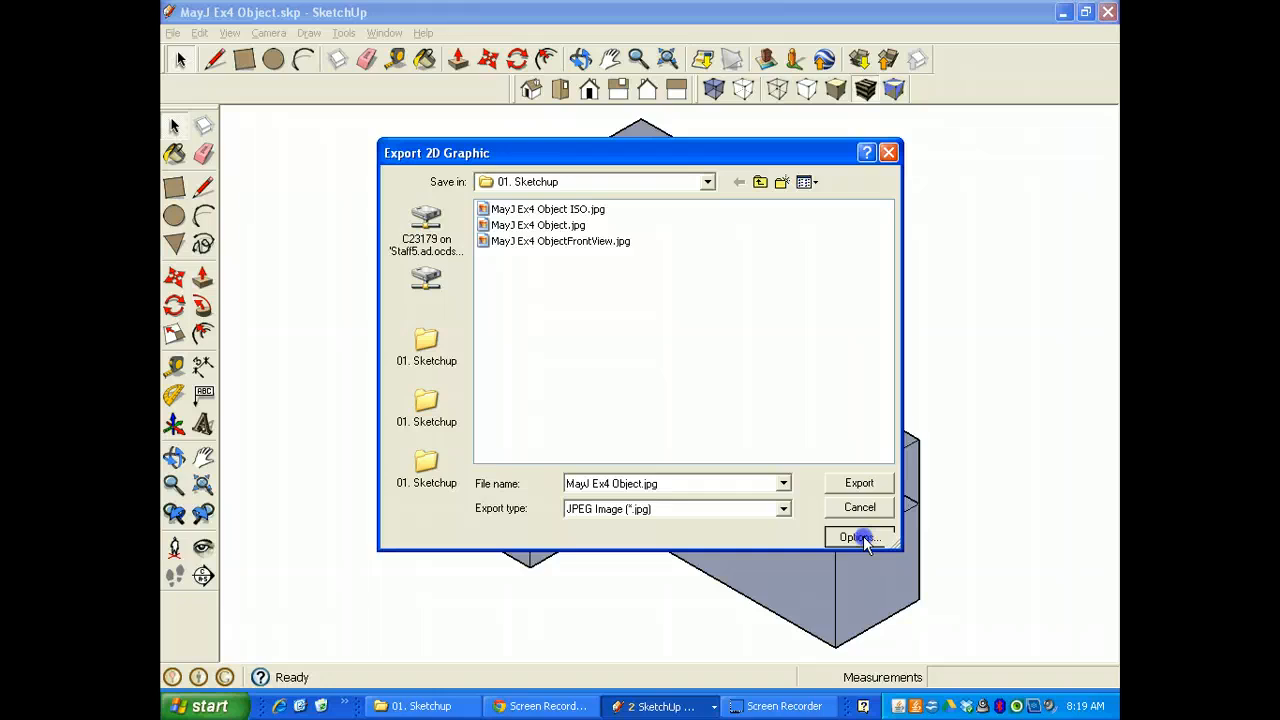
pyautogui.click(856, 536)
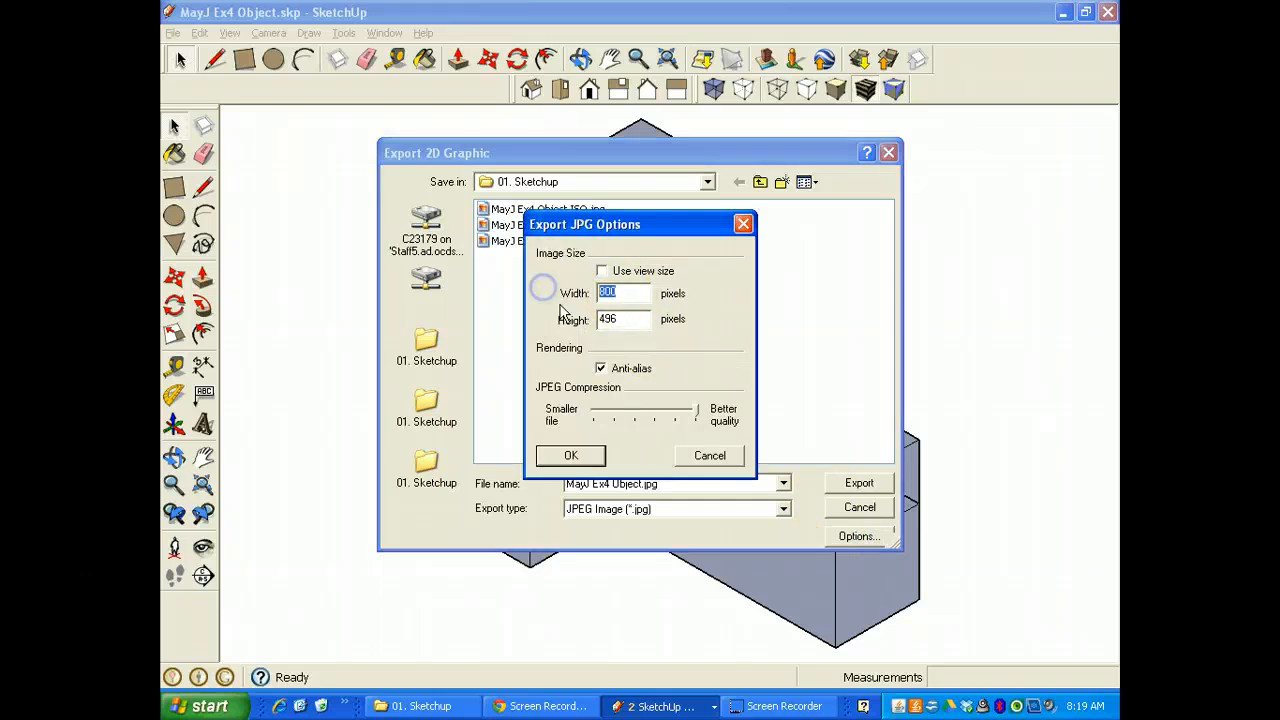
# - Turn off Use view size, set the JPEG width to 800 pixels and confirm the settings
pyautogui.click(602, 272)
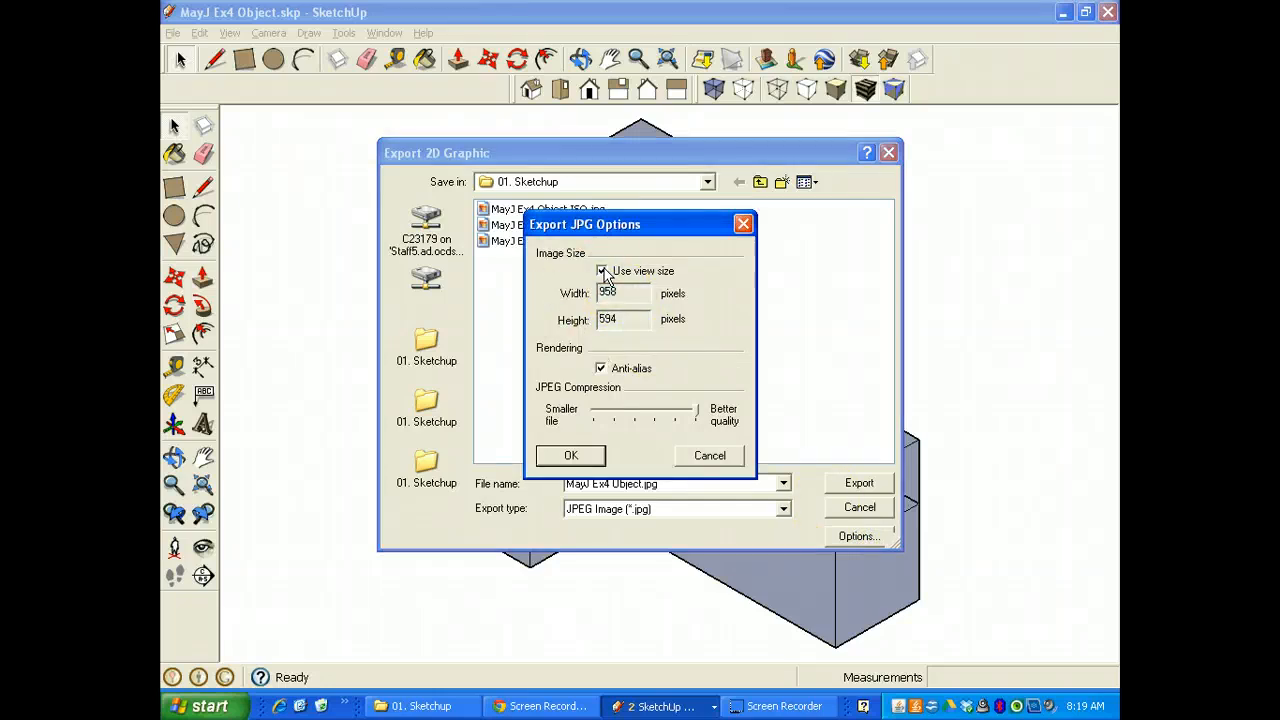
pyautogui.click(600, 272)
pyautogui.write('800')
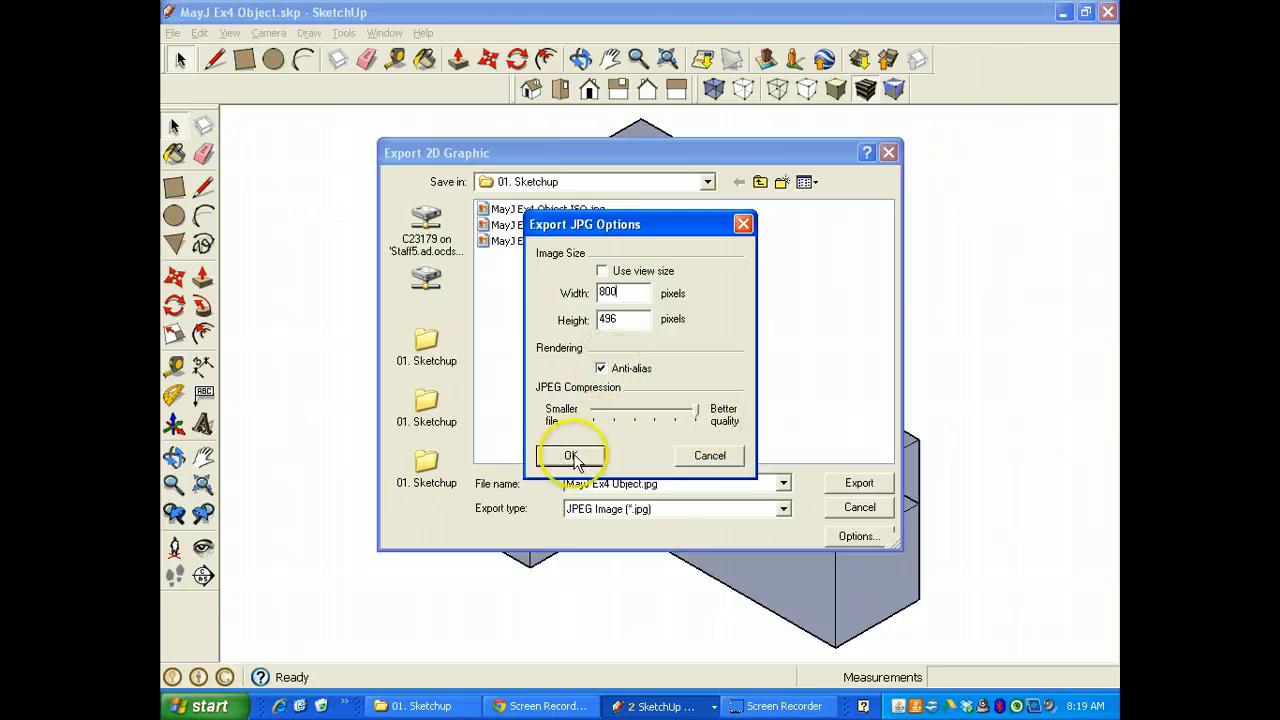
pyautogui.click(572, 456)
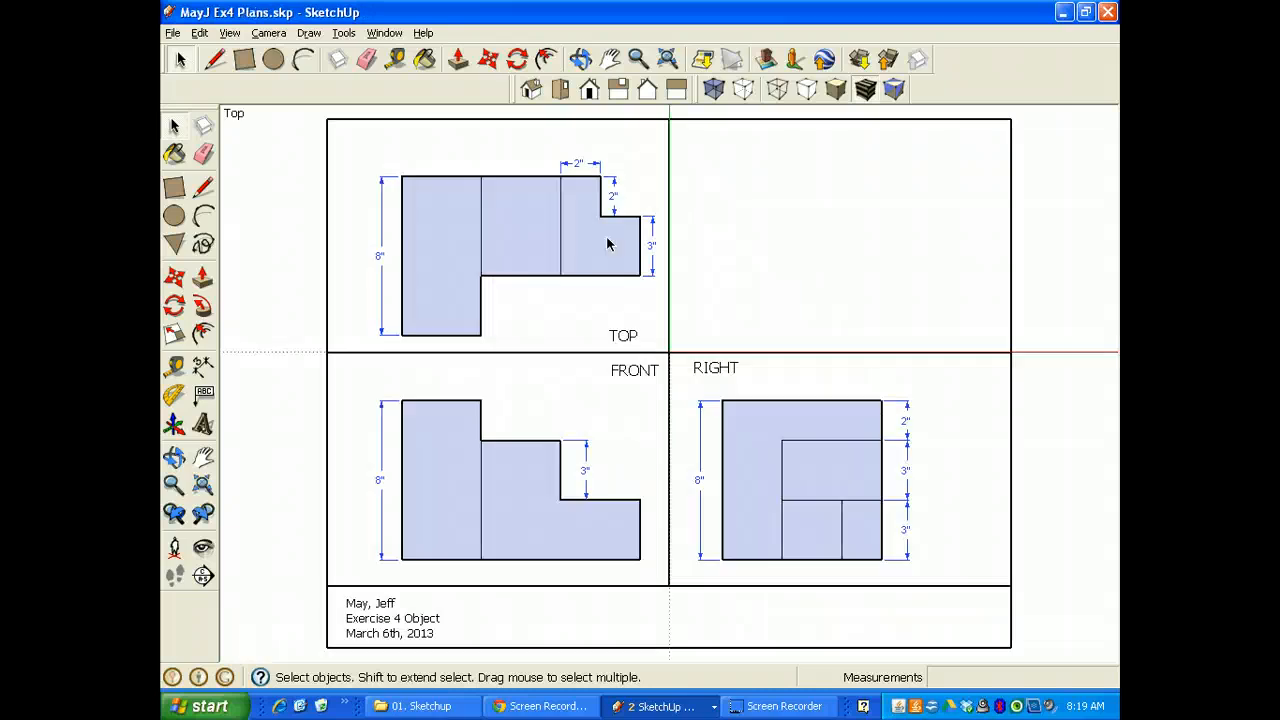
pyautogui.moveTo(174, 40)
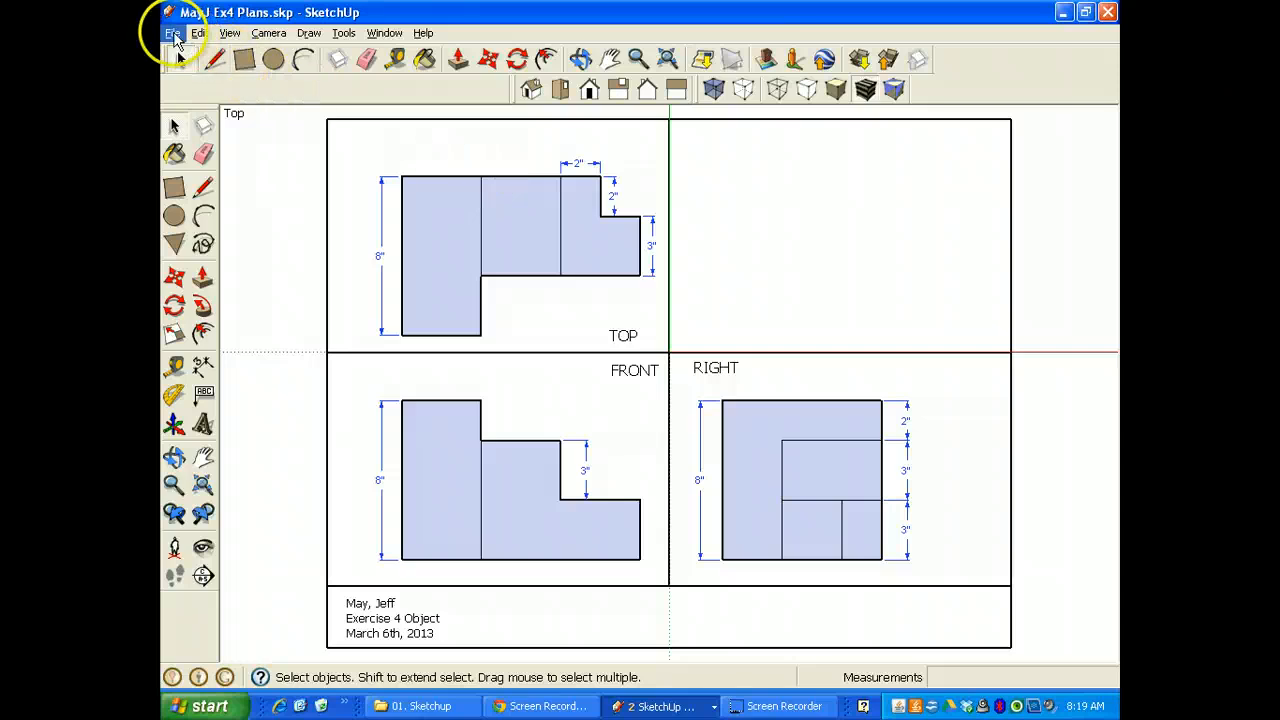
# - Start File > Import in the Plans sheet with the picture set to Use as image
pyautogui.click(172, 32)
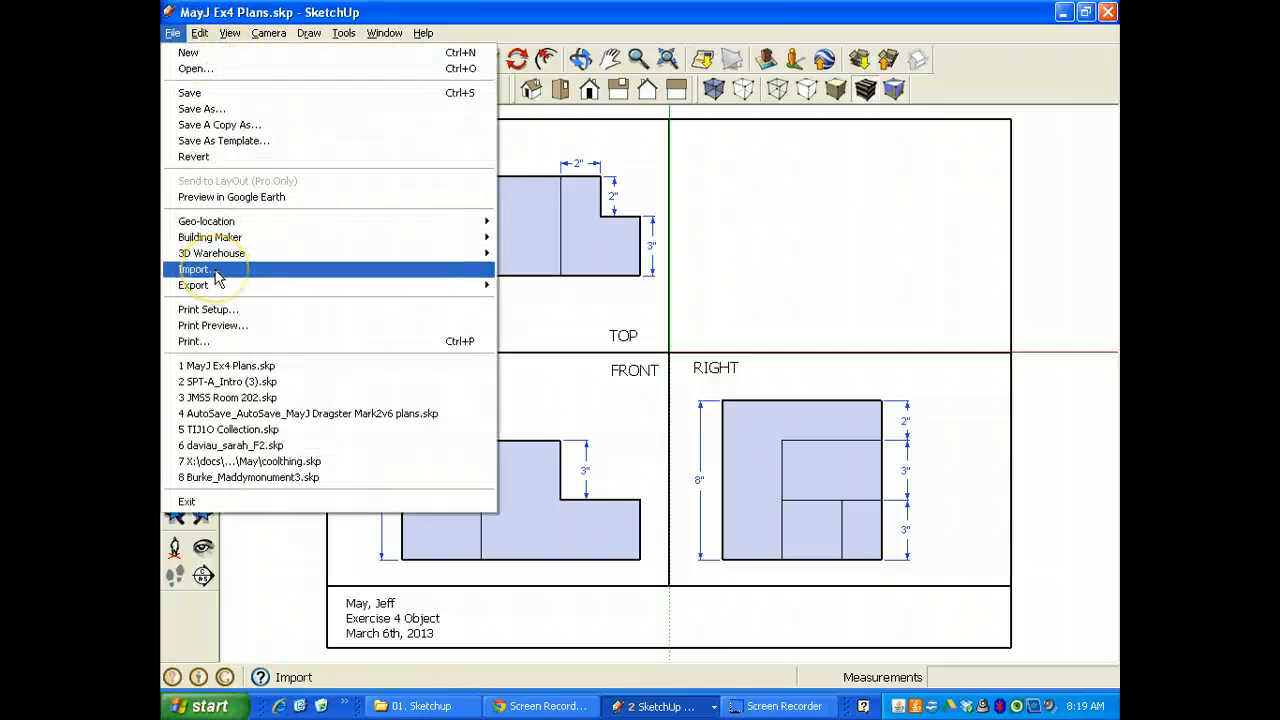
pyautogui.click(194, 268)
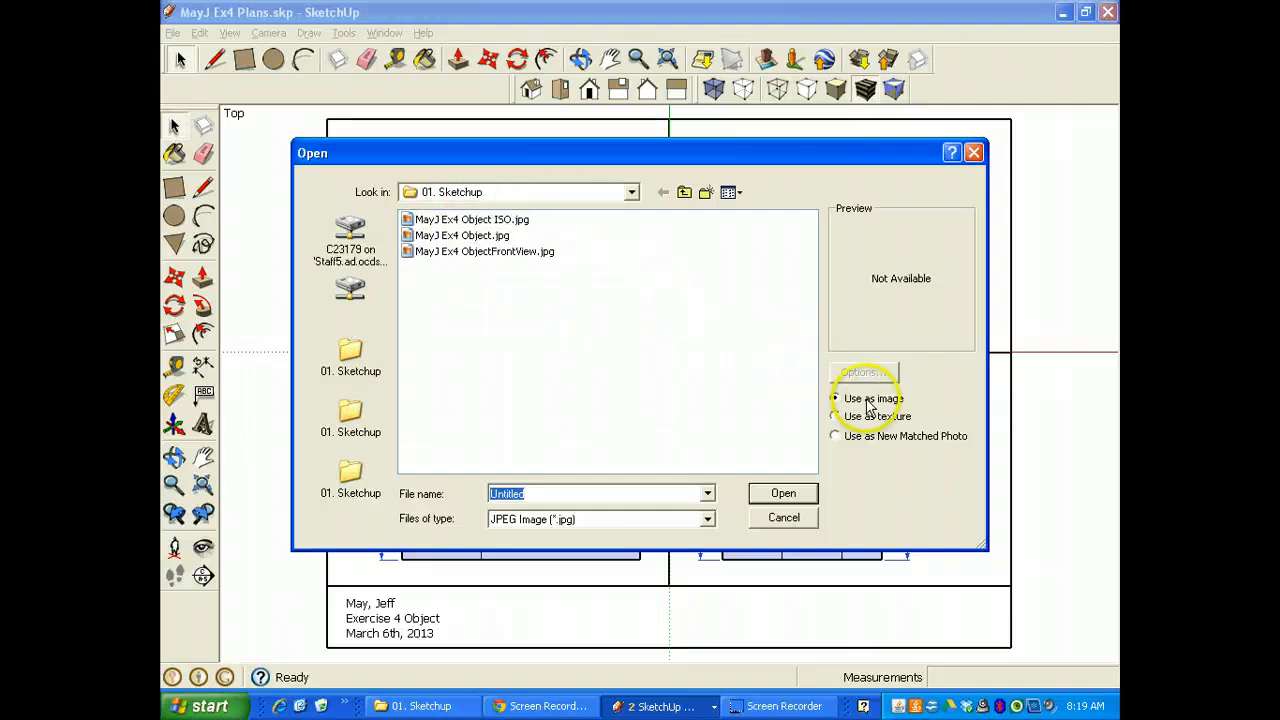
pyautogui.click(836, 416)
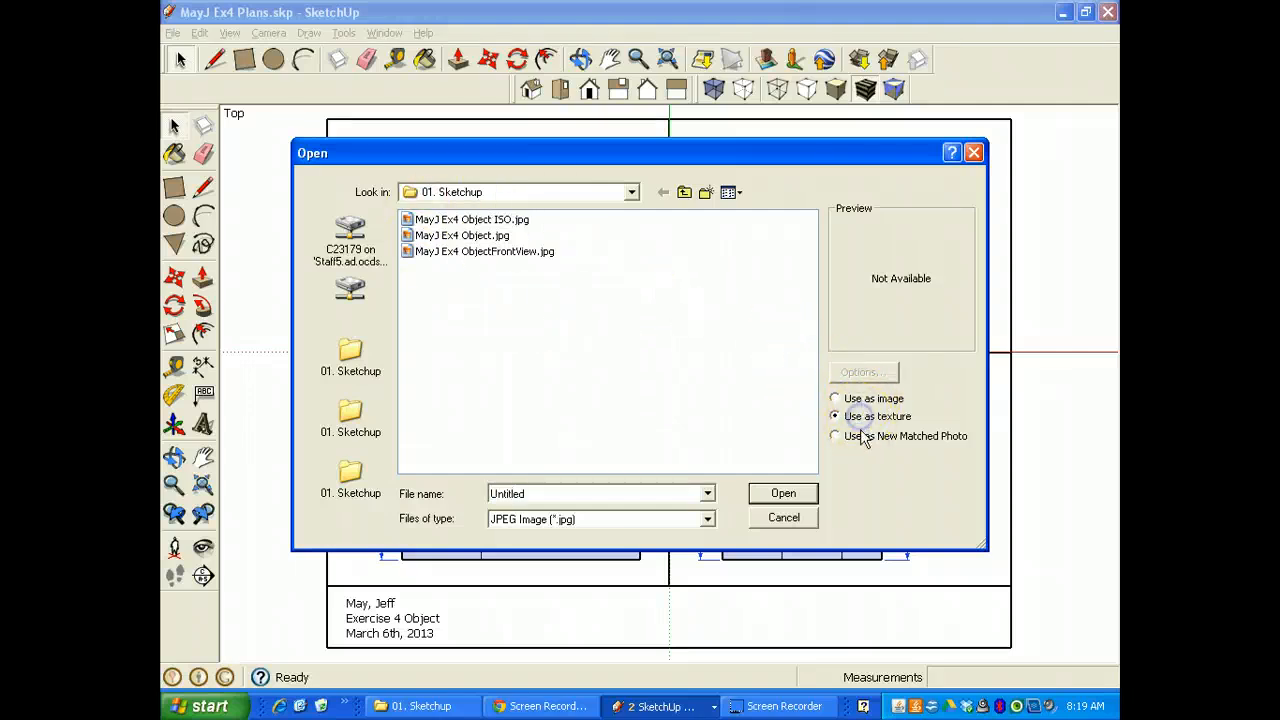
pyautogui.click(836, 436)
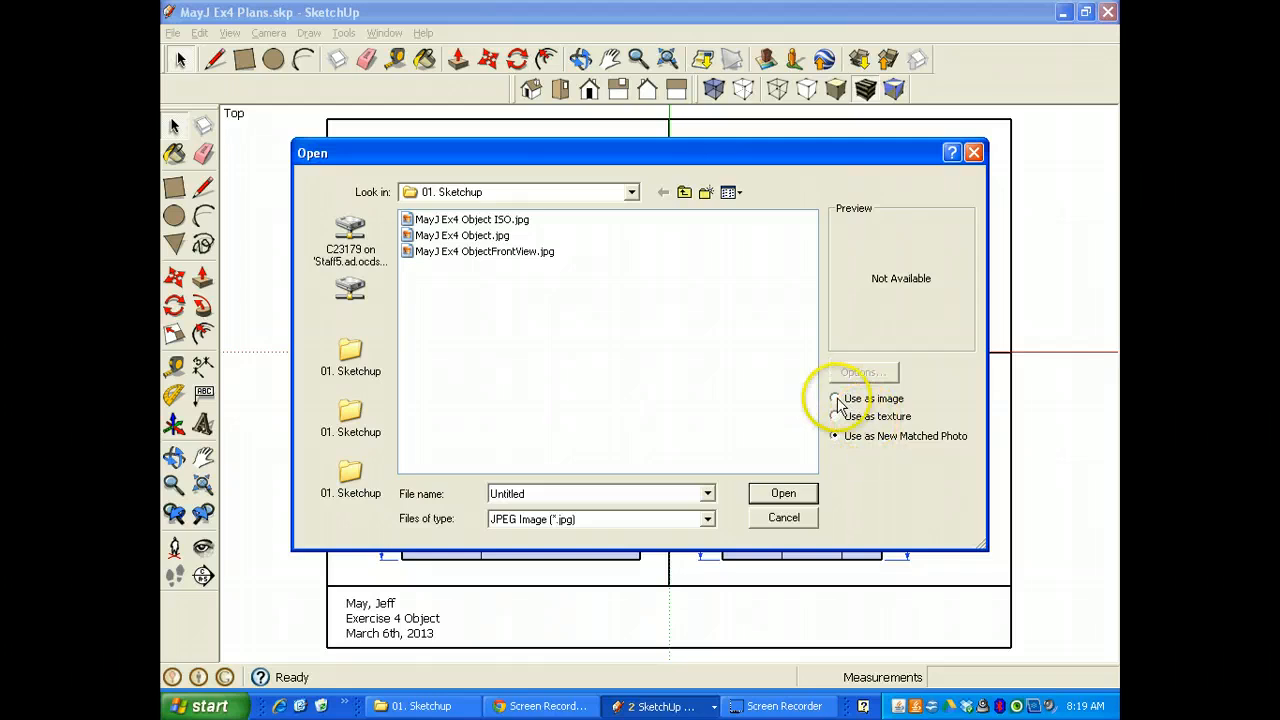
pyautogui.click(836, 398)
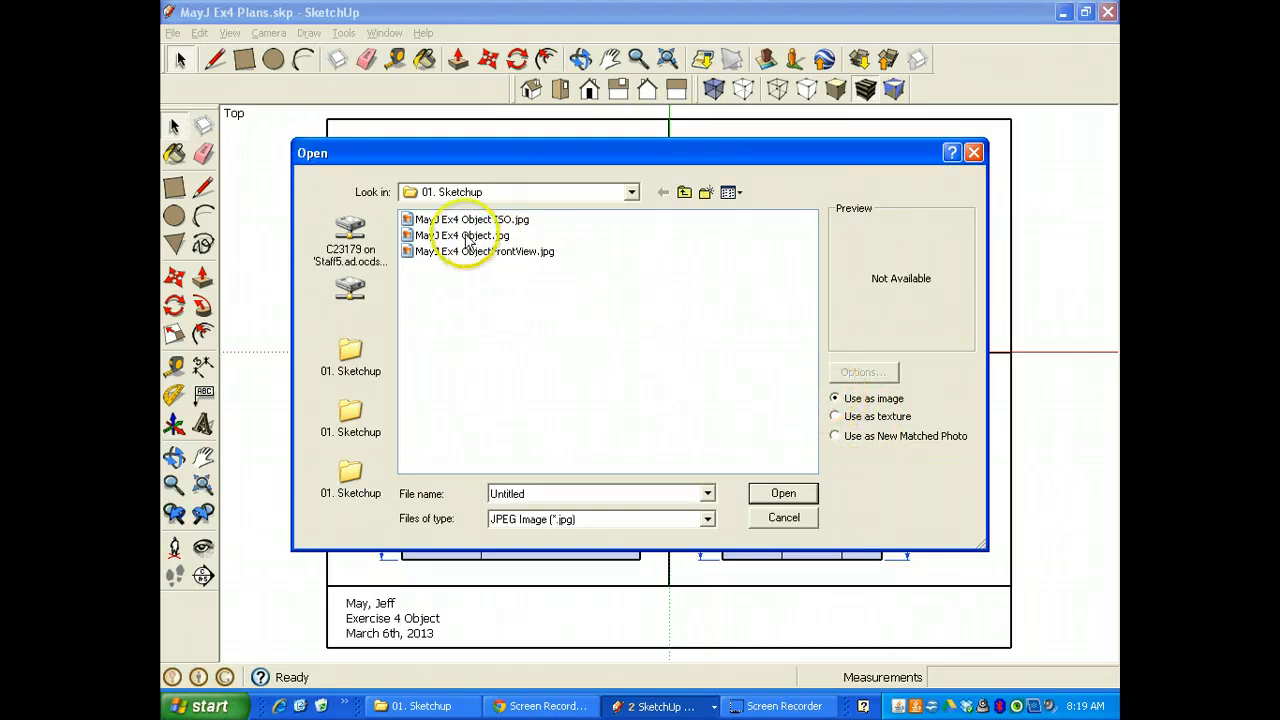
# - Import 'MayJ Ex4 Object ISO.jpg' and begin placing it in the empty top-right panel
pyautogui.click(470, 218)
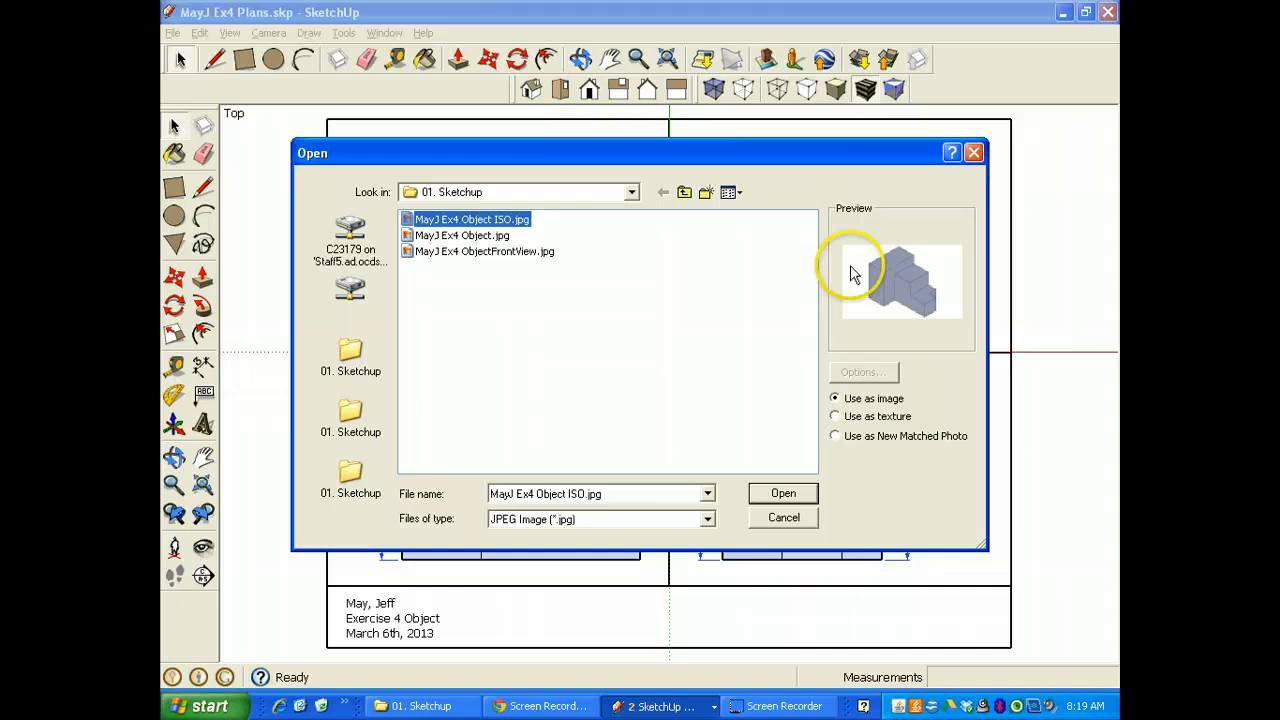
pyautogui.click(784, 492)
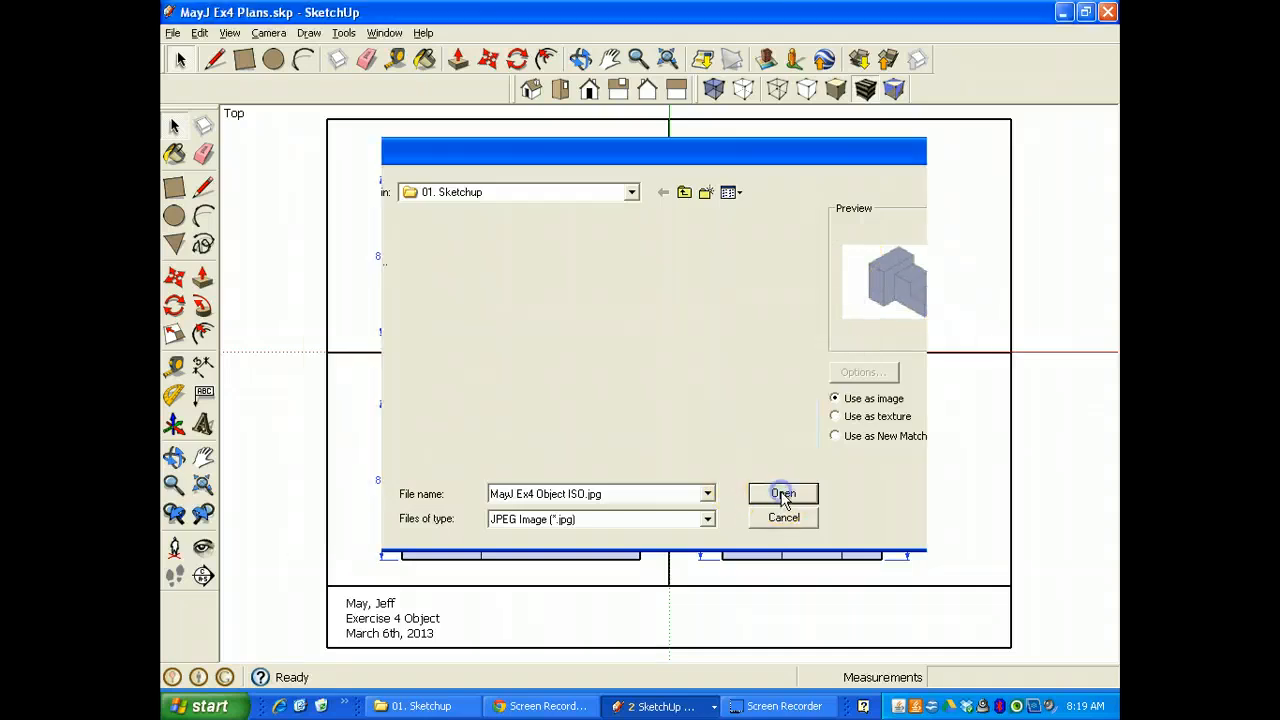
pyautogui.click(784, 492)
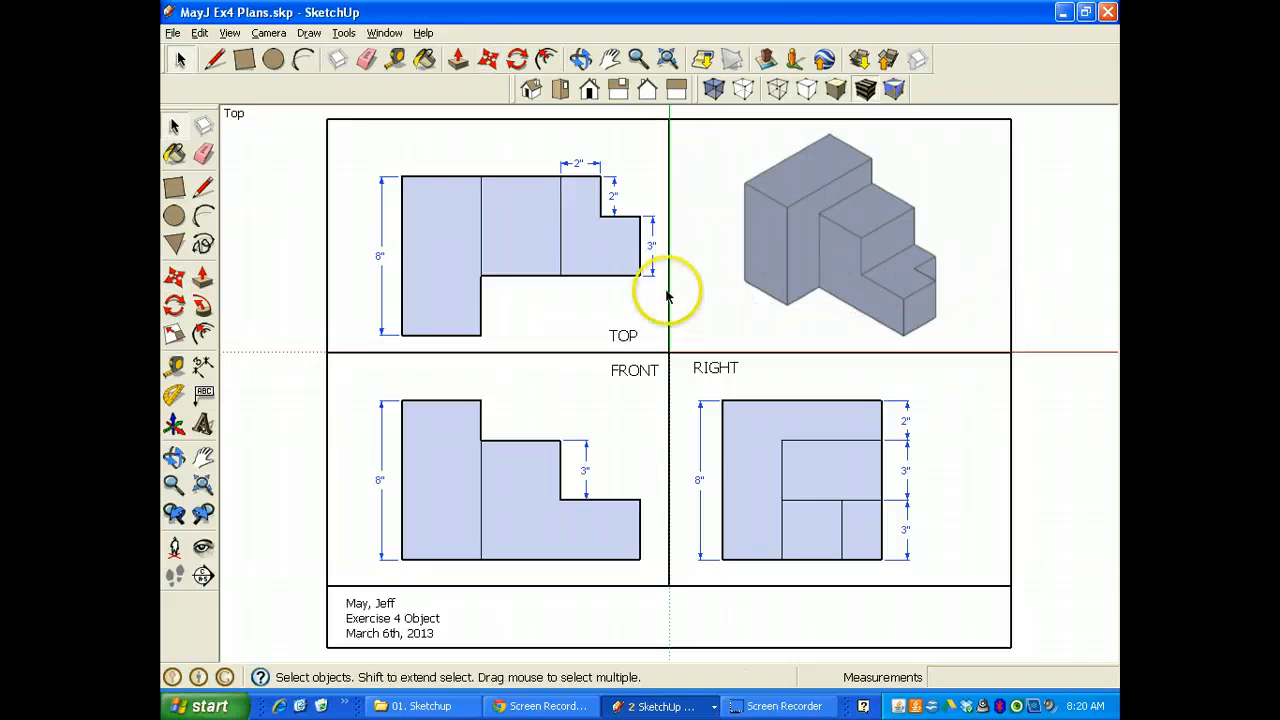
pyautogui.moveTo(744, 562)
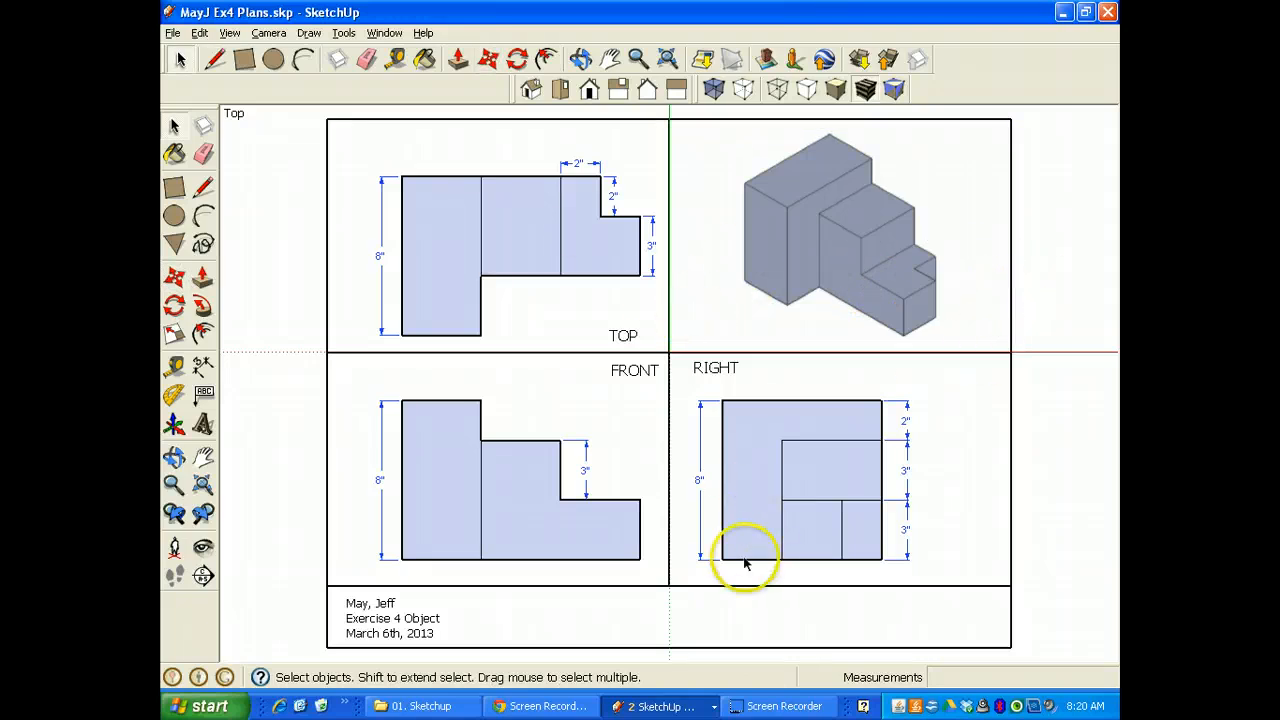
pyautogui.moveTo(772, 420)
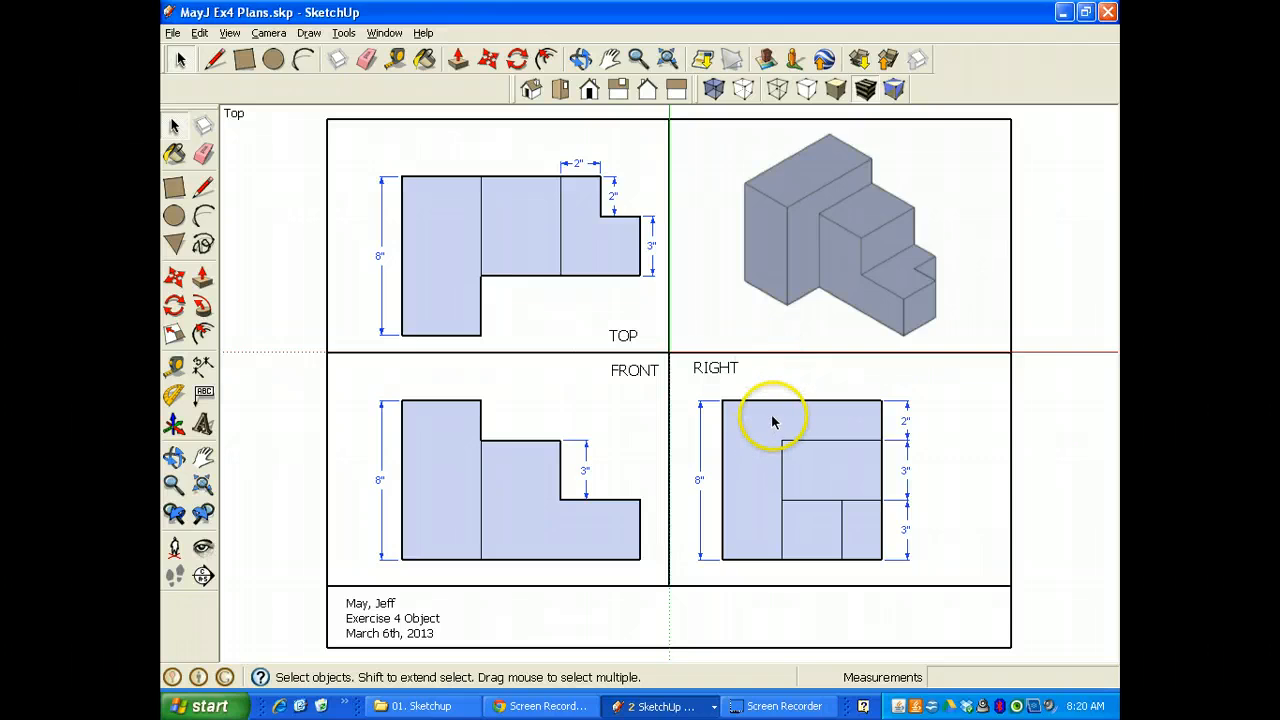